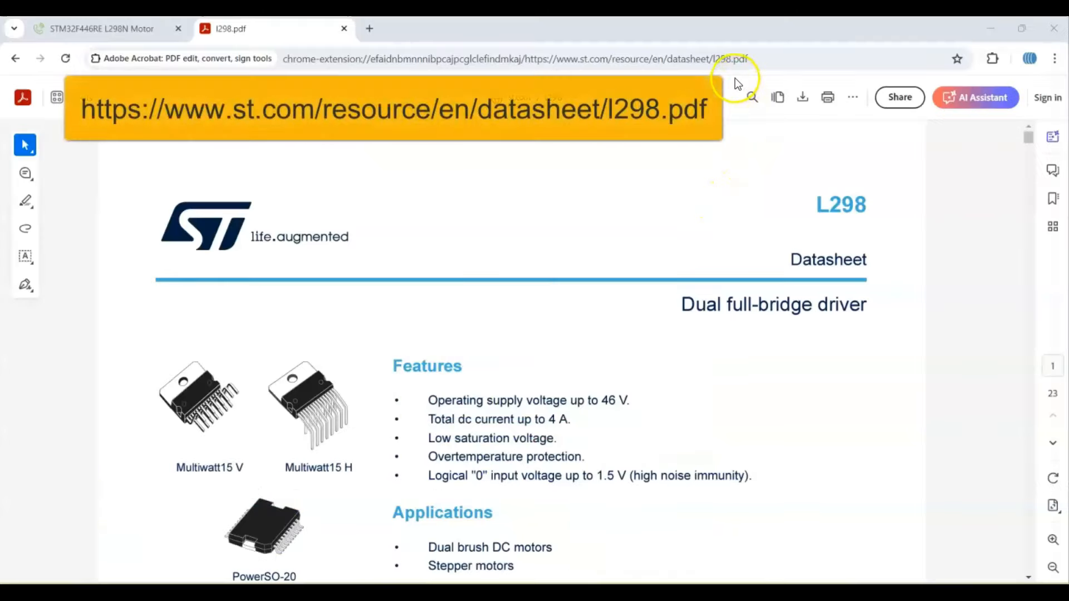
- Scroll the l298.pdf datasheet down to the Electrical characteristics table on page 4
scroll(down, 3)
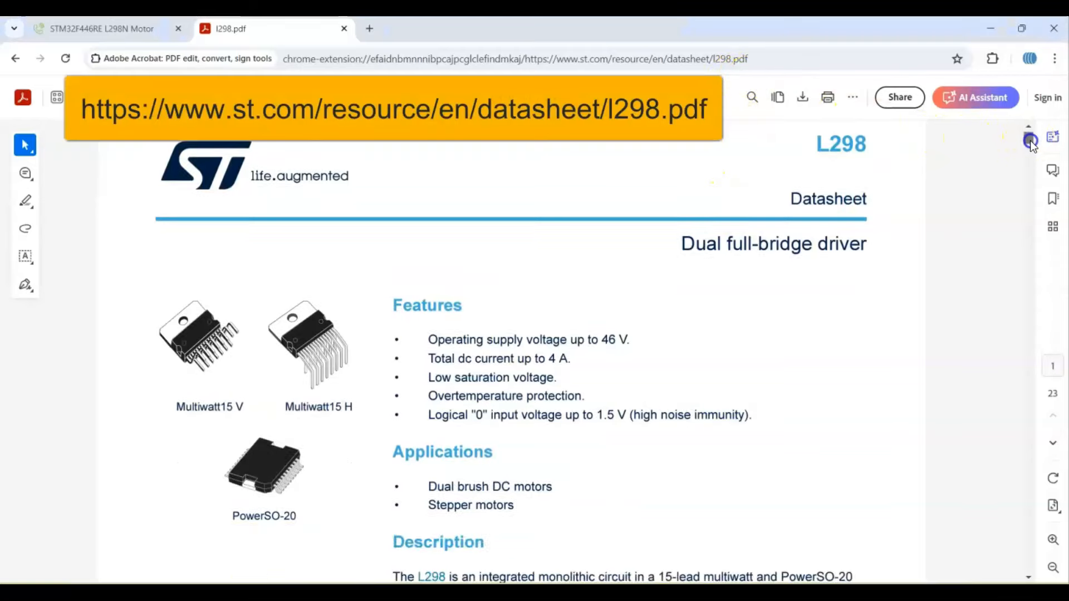
scroll(down, 3)
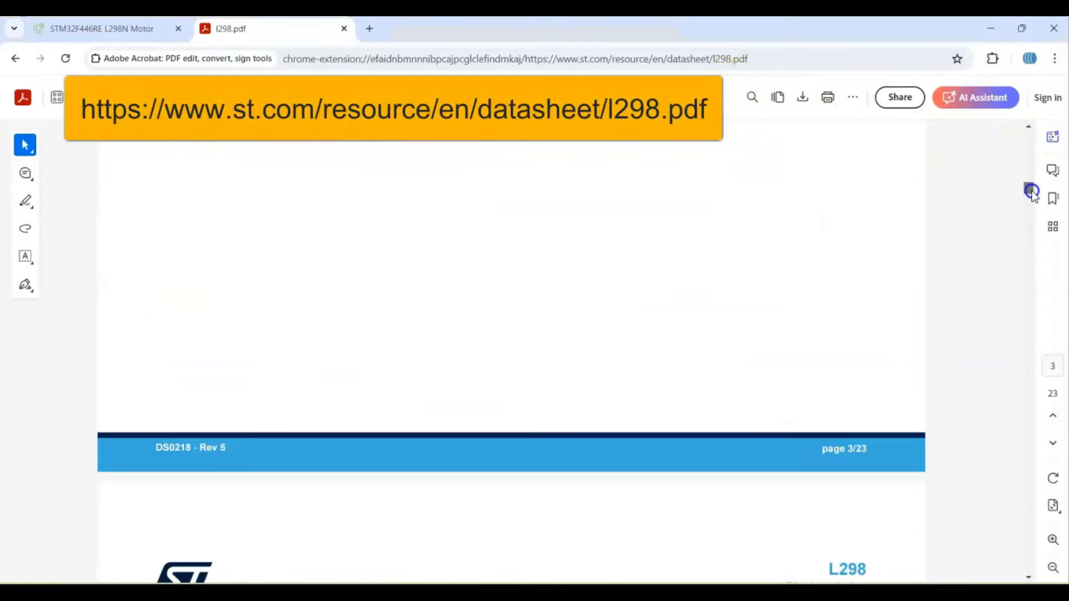
scroll(down, 3)
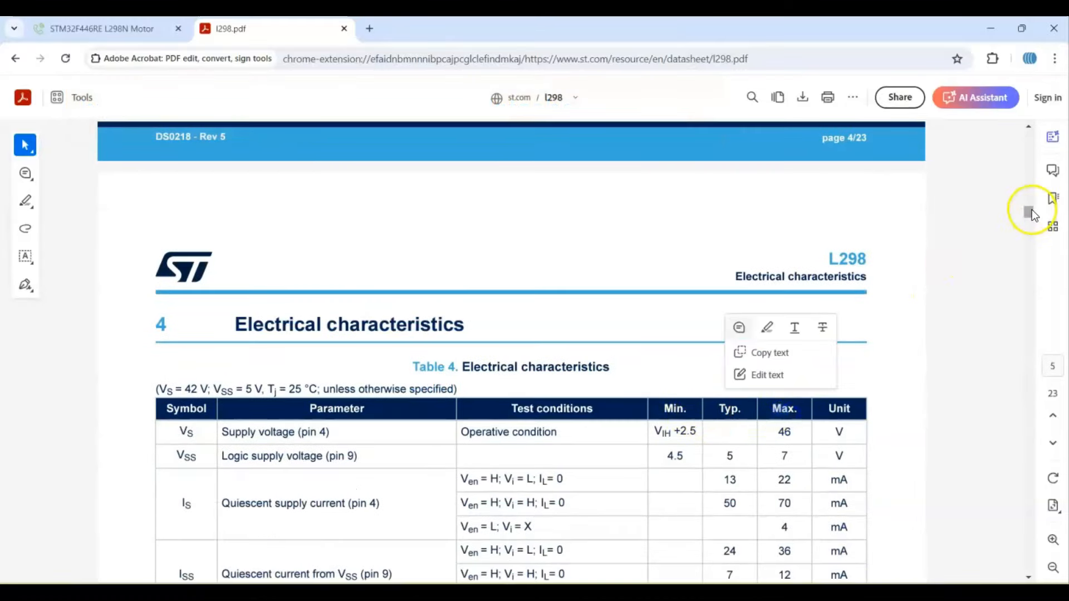
scroll(down, 3)
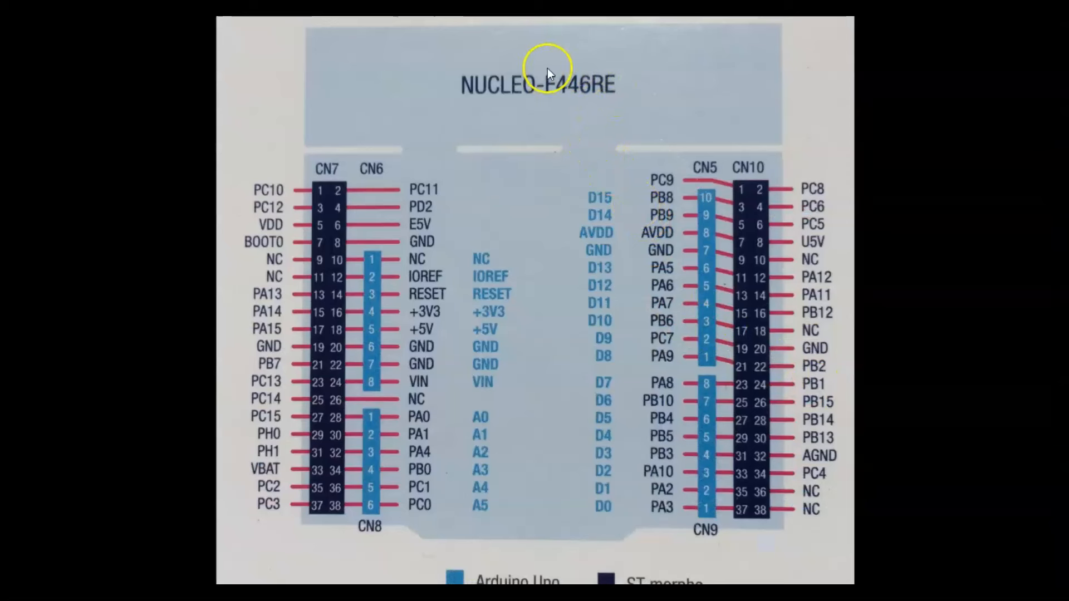
mouse_move(609, 487)
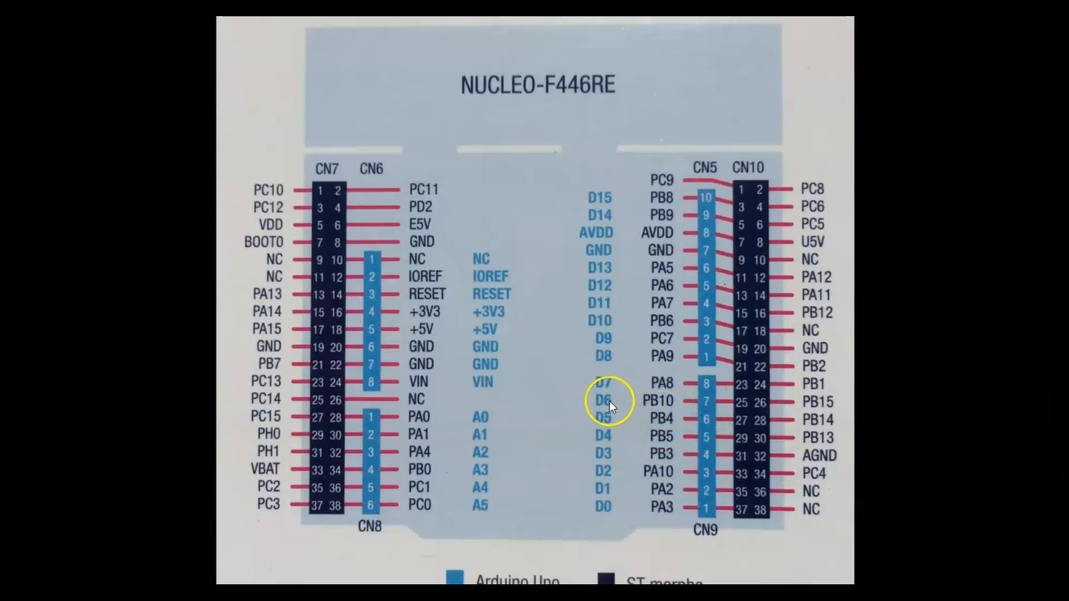
mouse_move(608, 259)
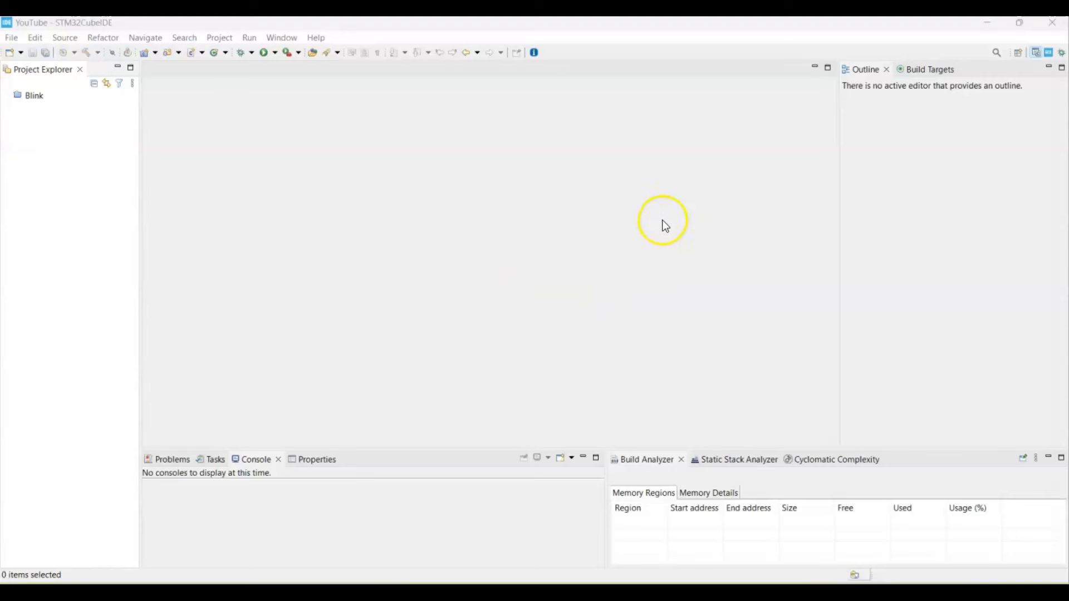
mouse_move(904, 164)
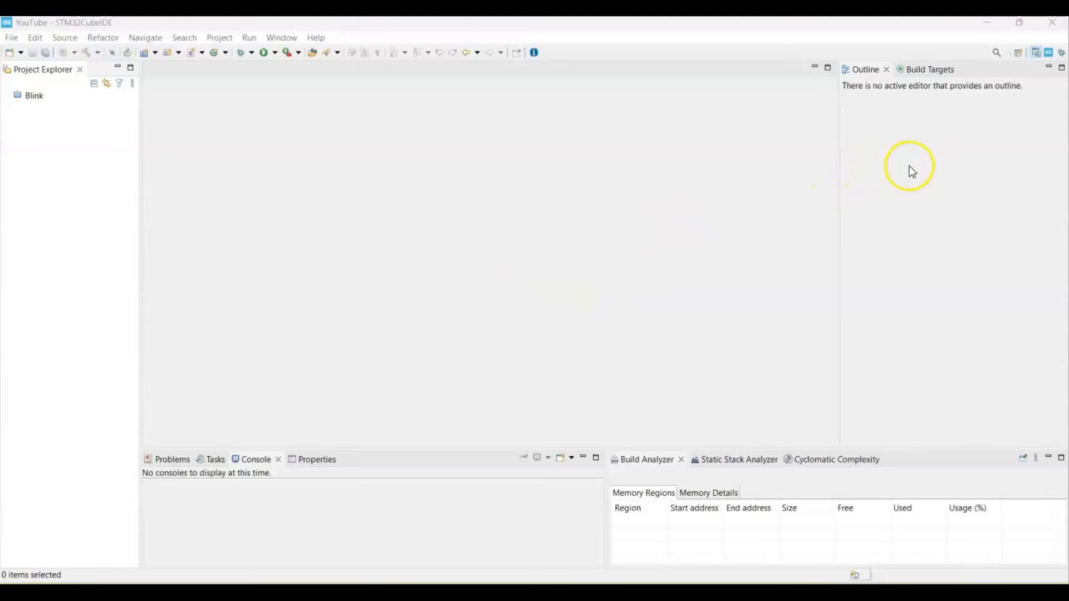
mouse_move(734, 29)
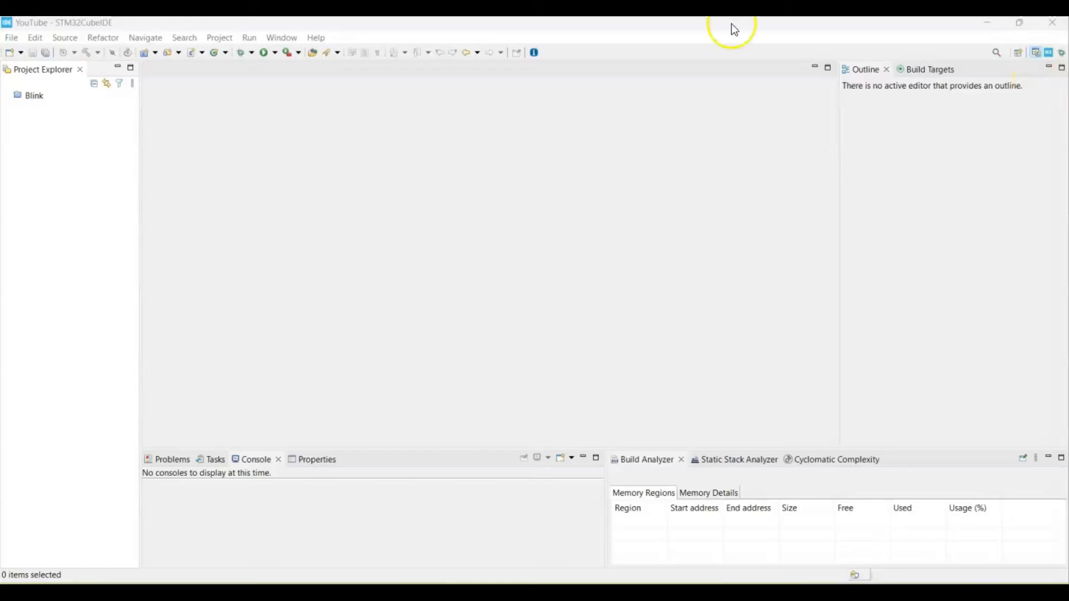
mouse_move(19, 44)
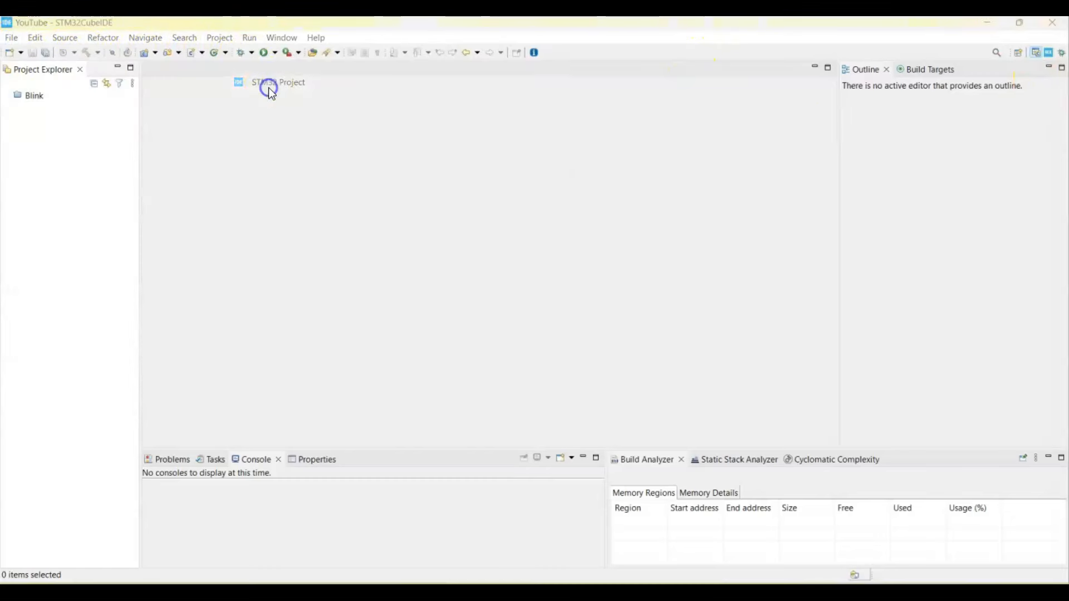
- Create STM32 project 'motor' for board NUCLEO-F446RE, accepting default peripheral initialization
click(272, 85)
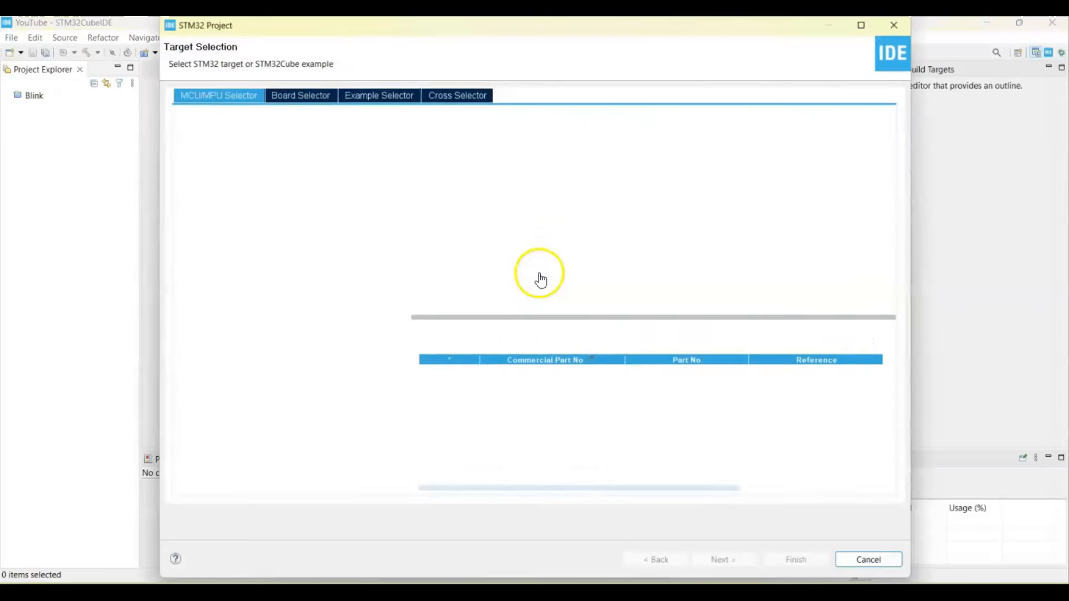
click(301, 95)
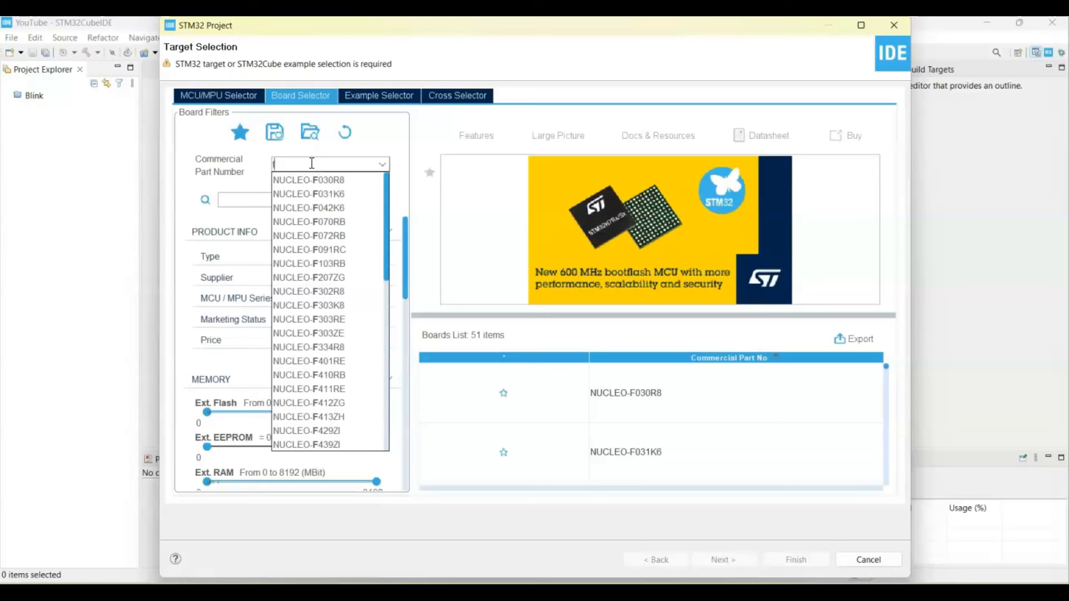
text(f446re)
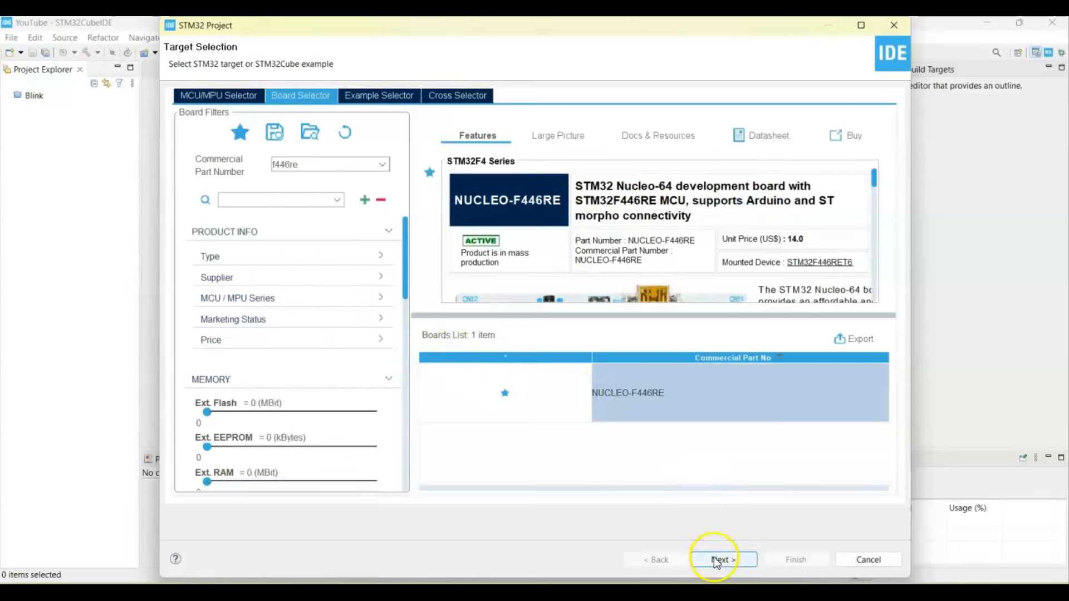
click(716, 560)
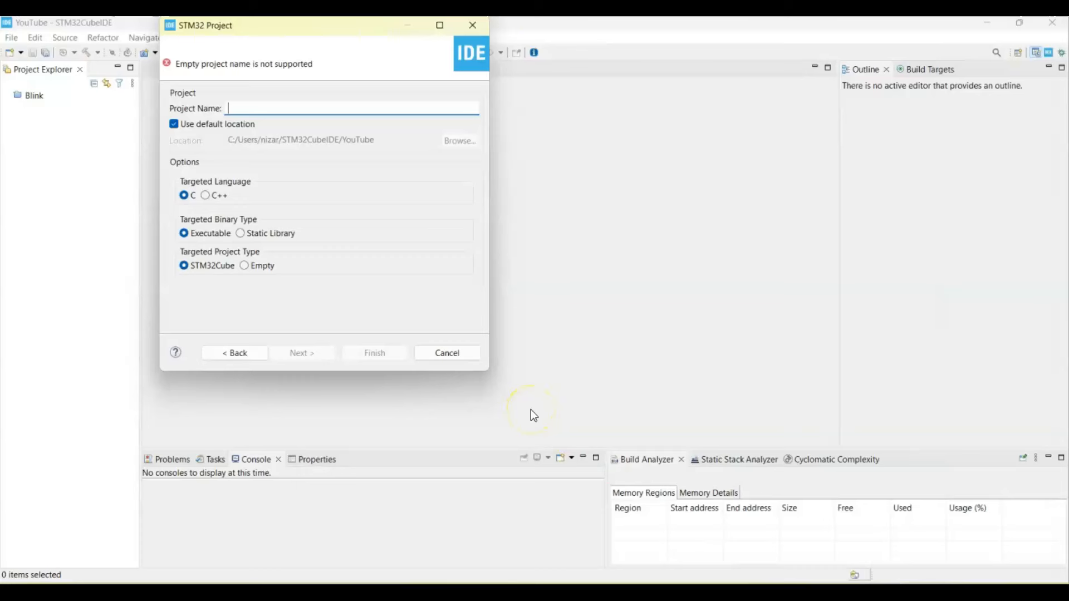
text(motor)
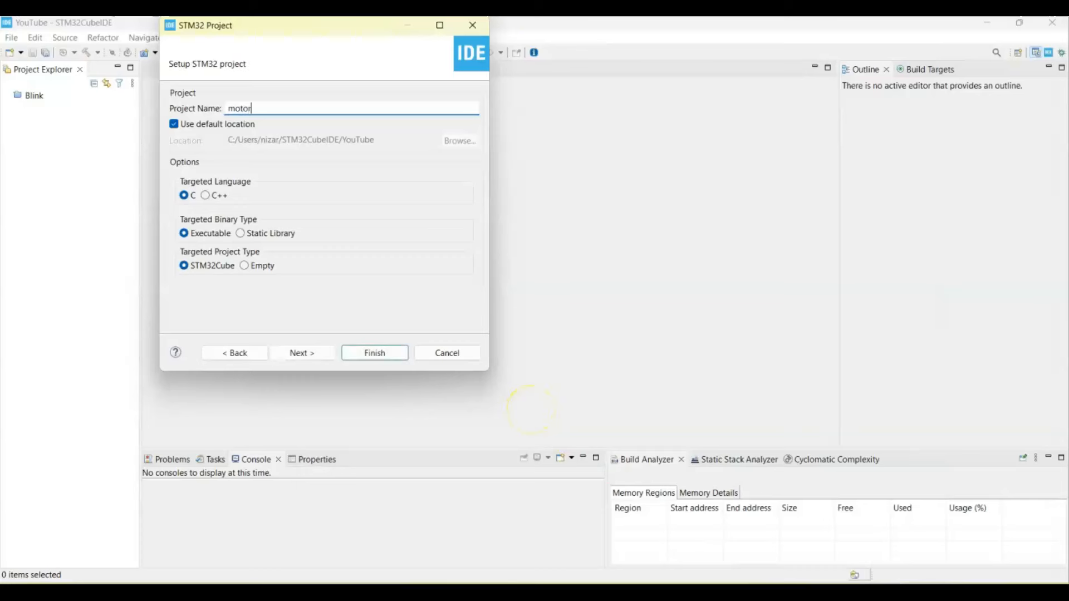
click(375, 353)
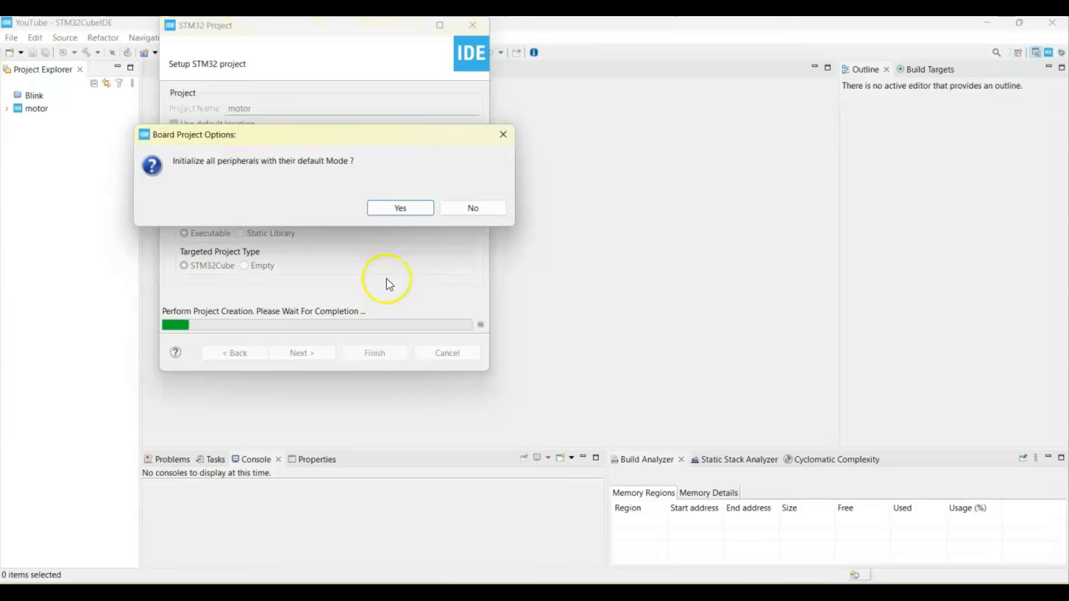
click(400, 208)
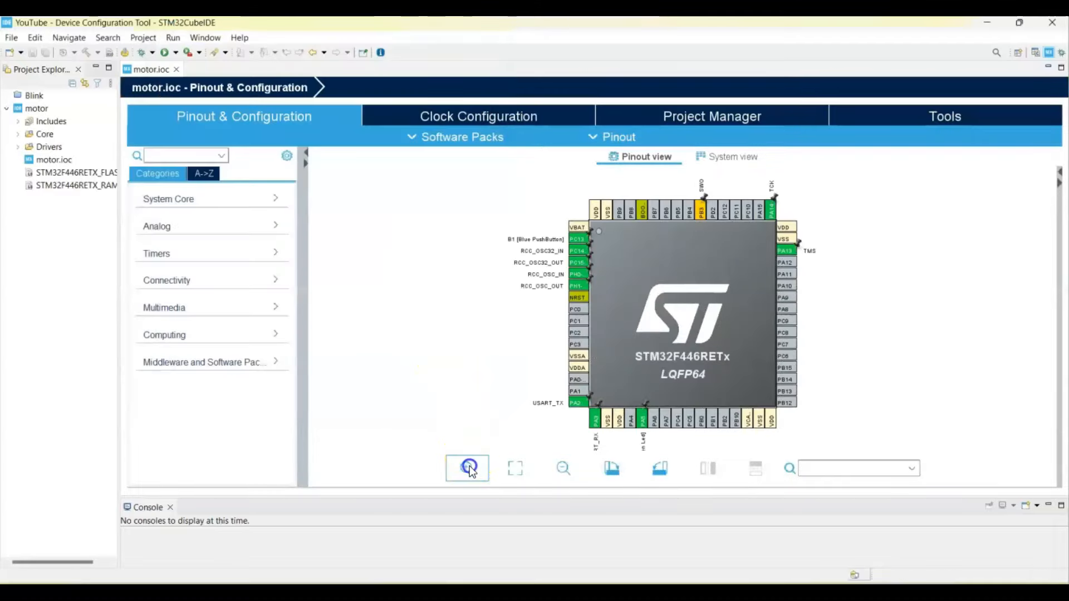
- Zoom into the chip pinout and set pin PB5 to GPIO_Output
click(467, 468)
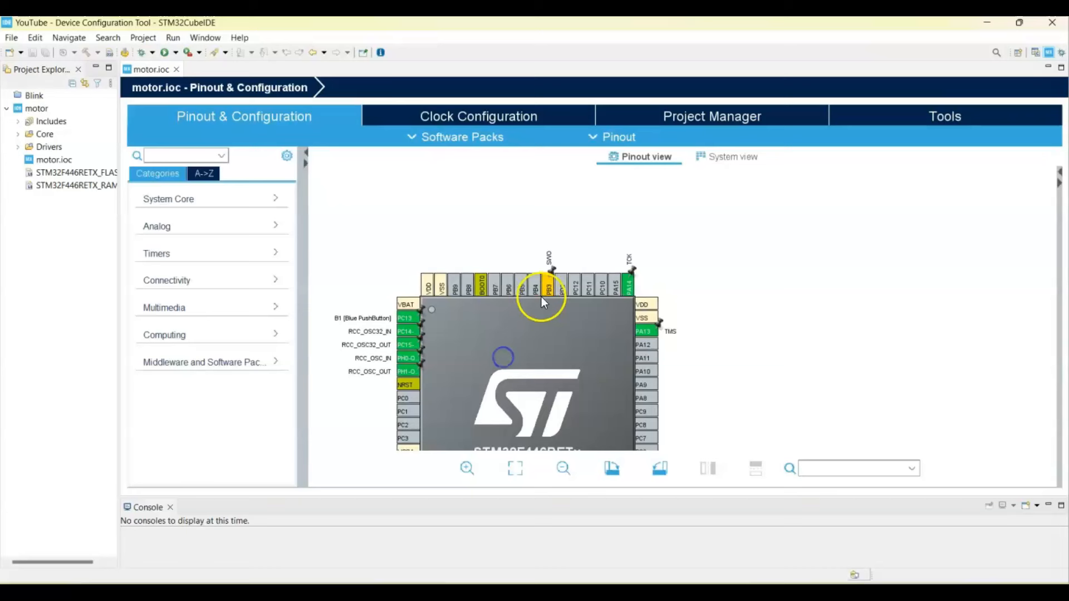
click(541, 291)
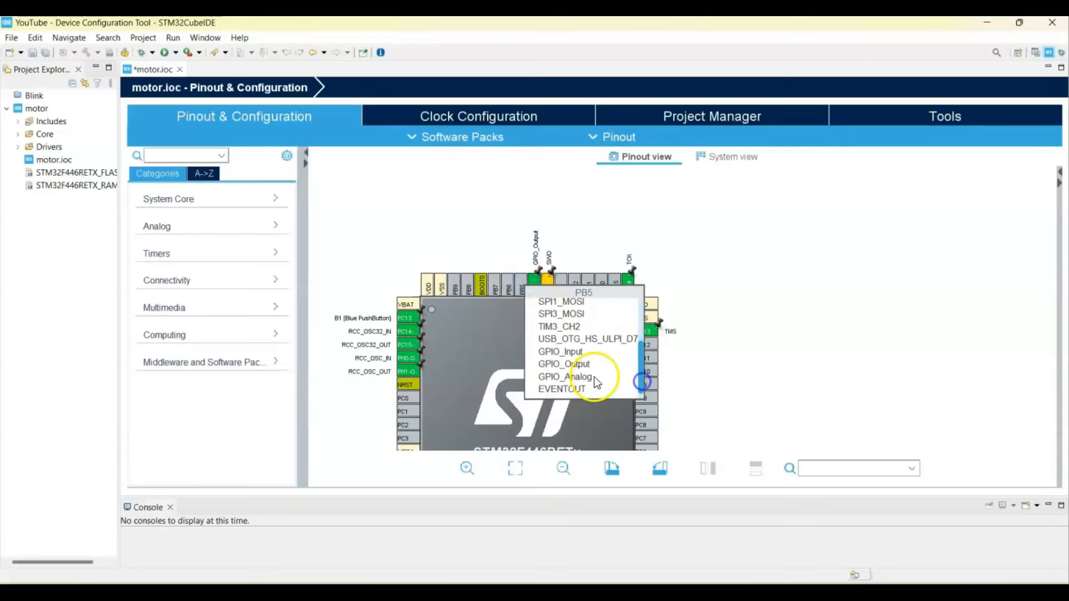
click(563, 364)
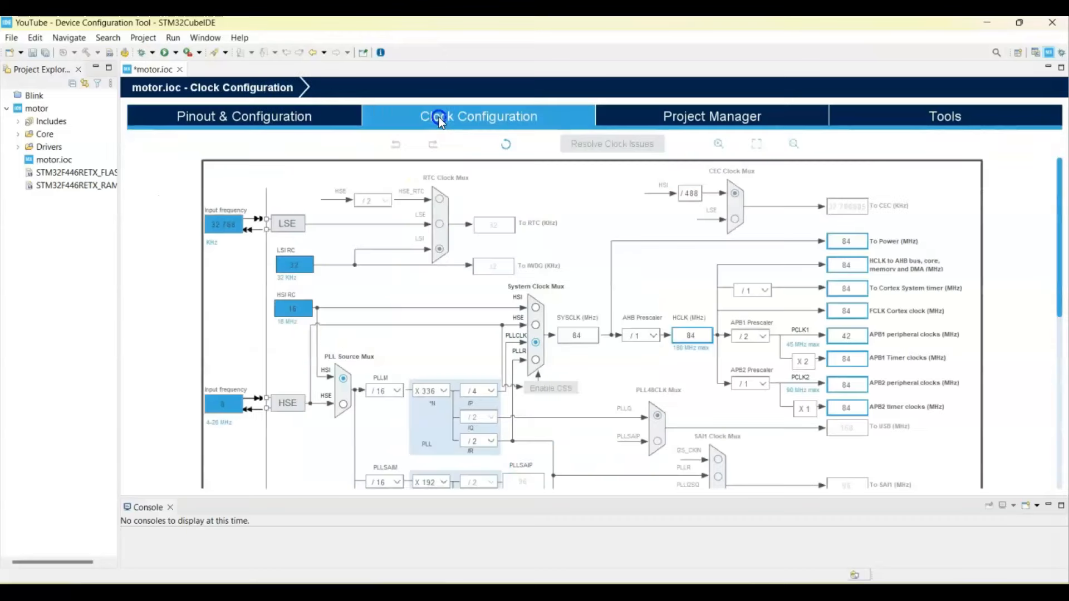
- Set HCLK to 180 MHz, then check the 90 MHz APB1 and 180 MHz APB2 timer clocks
click(691, 335)
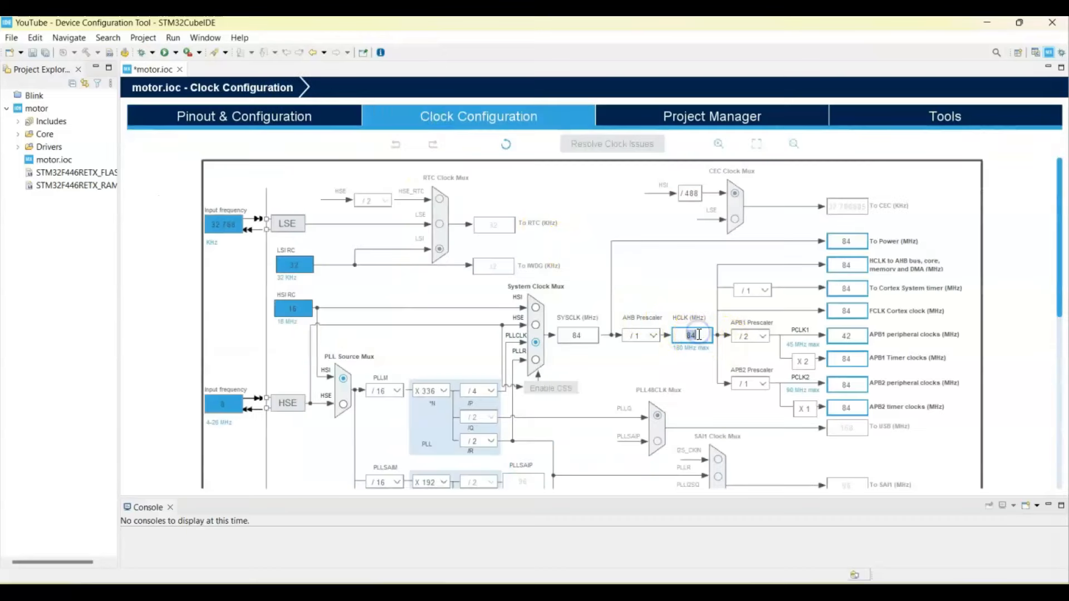
text(180)
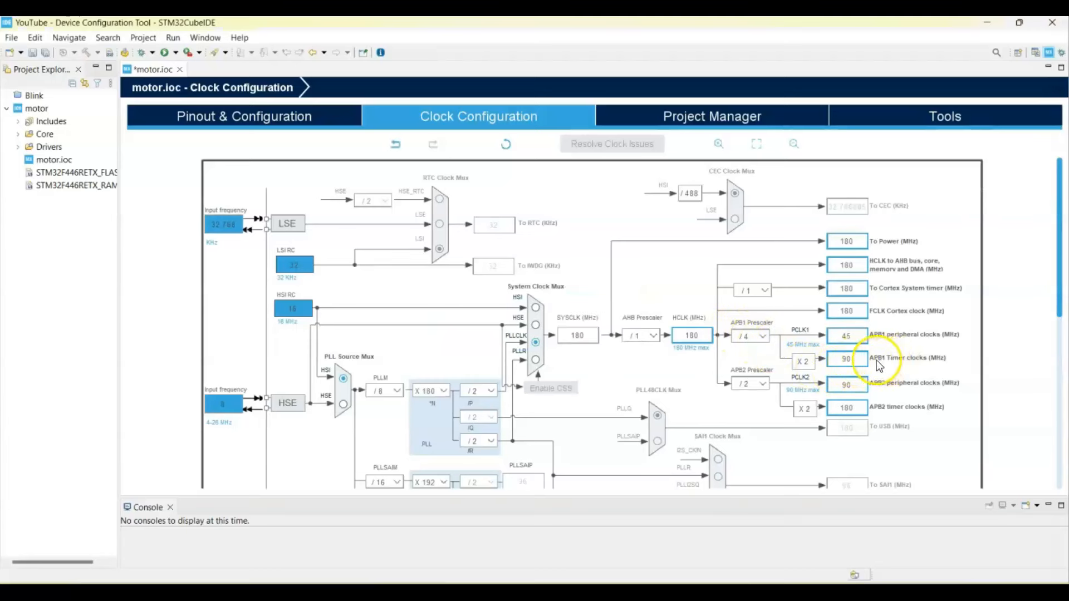
click(847, 407)
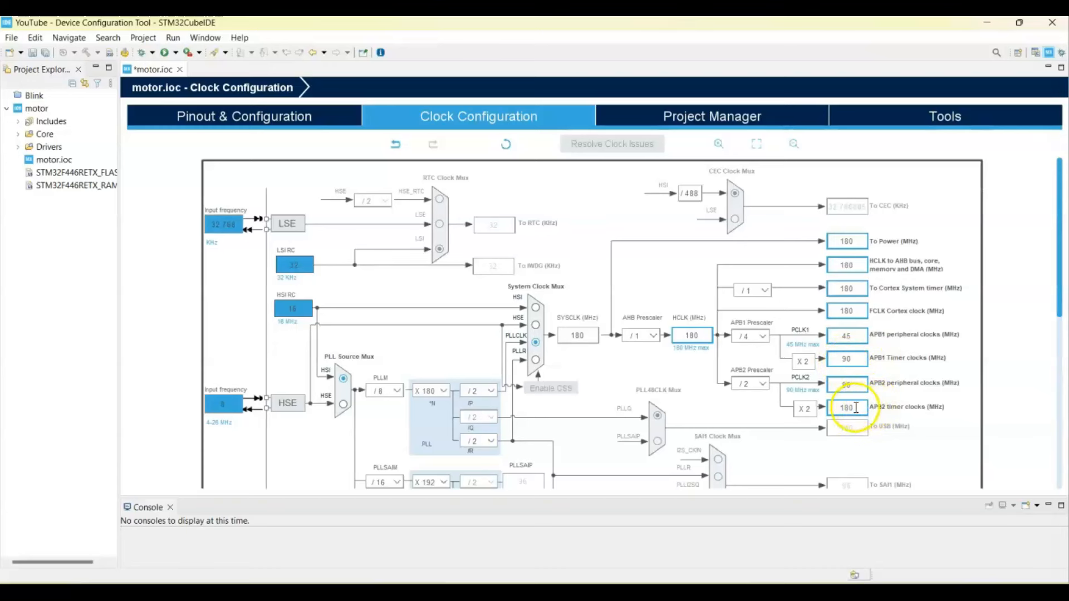
click(847, 408)
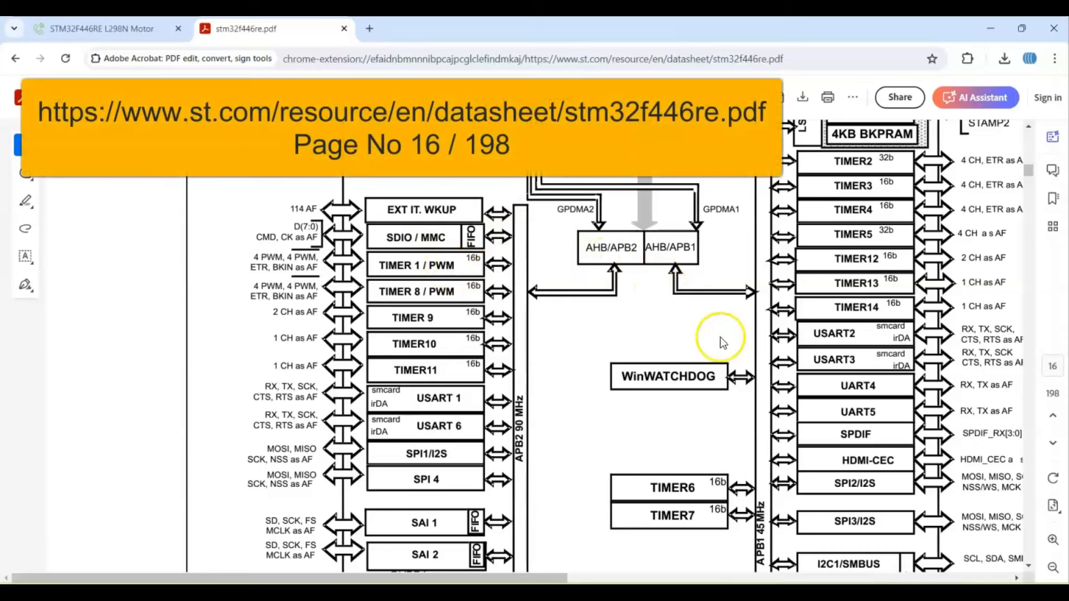
mouse_move(847, 361)
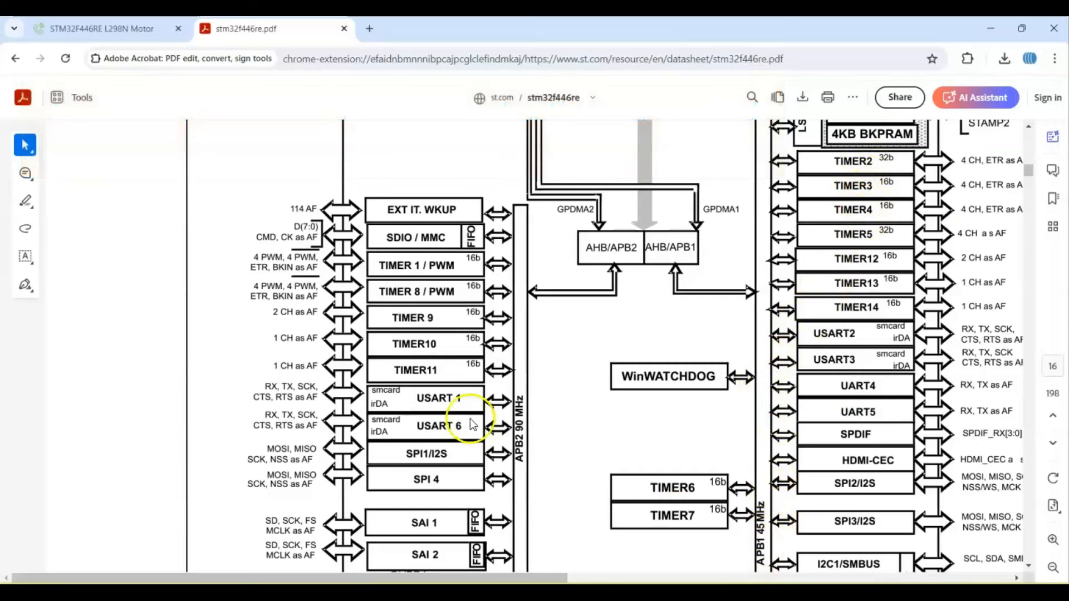
mouse_move(525, 458)
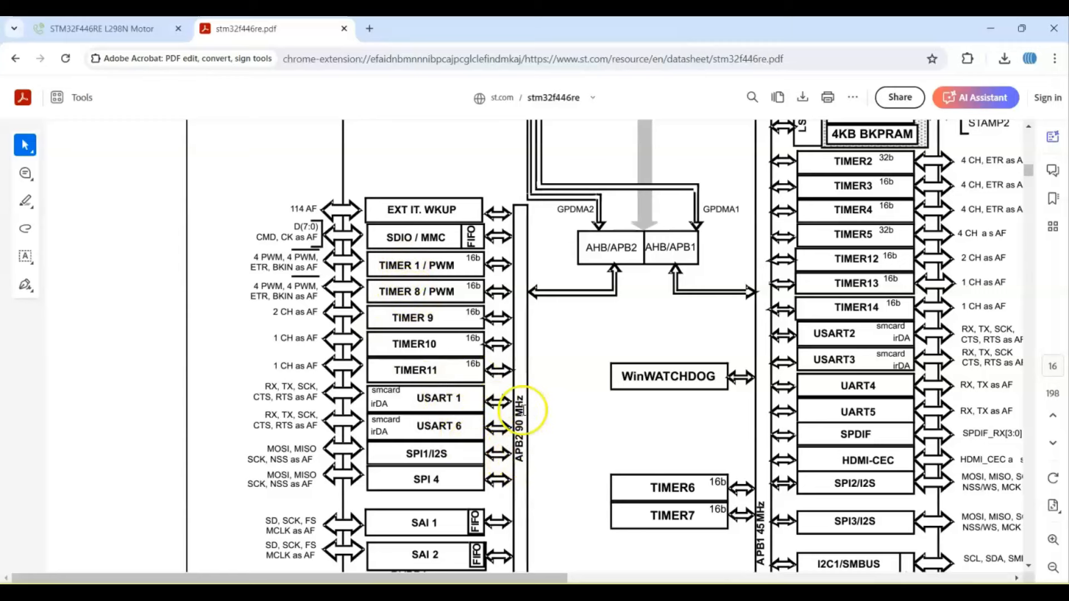
mouse_move(851, 177)
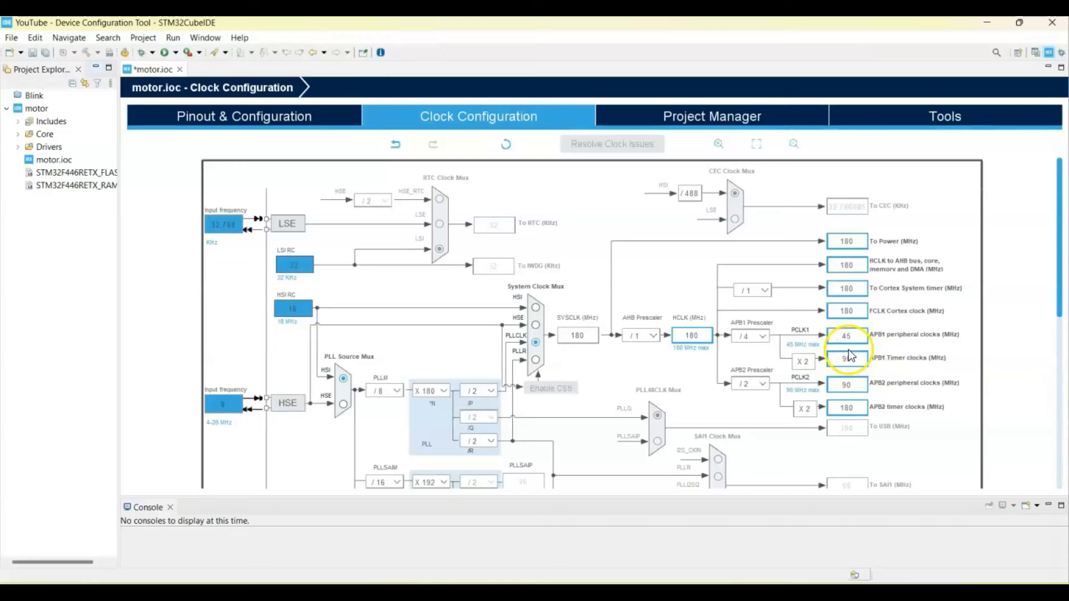
mouse_move(505, 214)
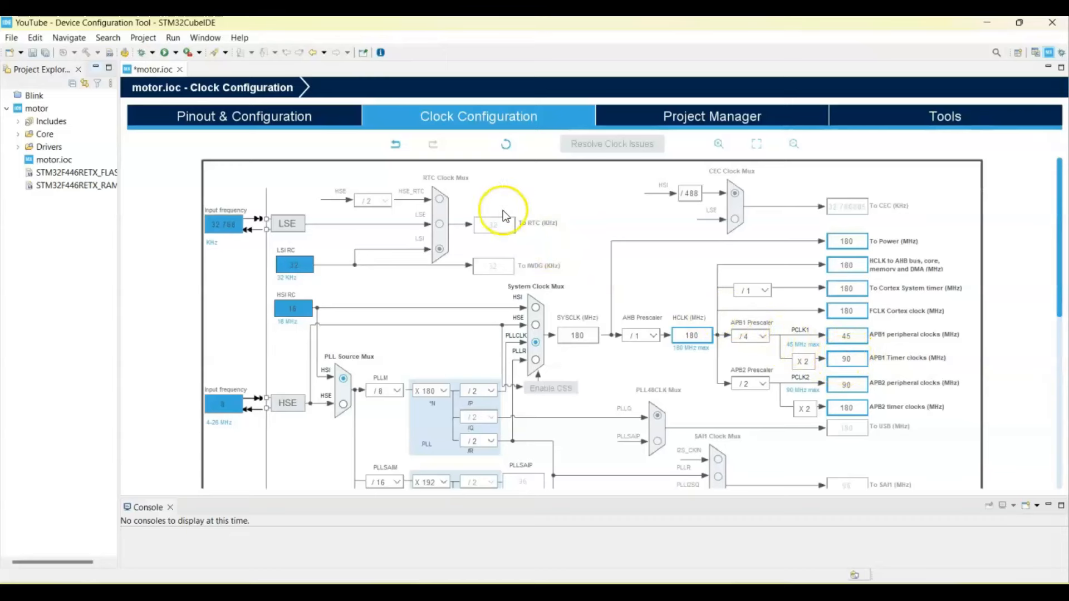
- Give TIM2 an internal clock source and set Channel3 to PWM Generation CH3
click(243, 115)
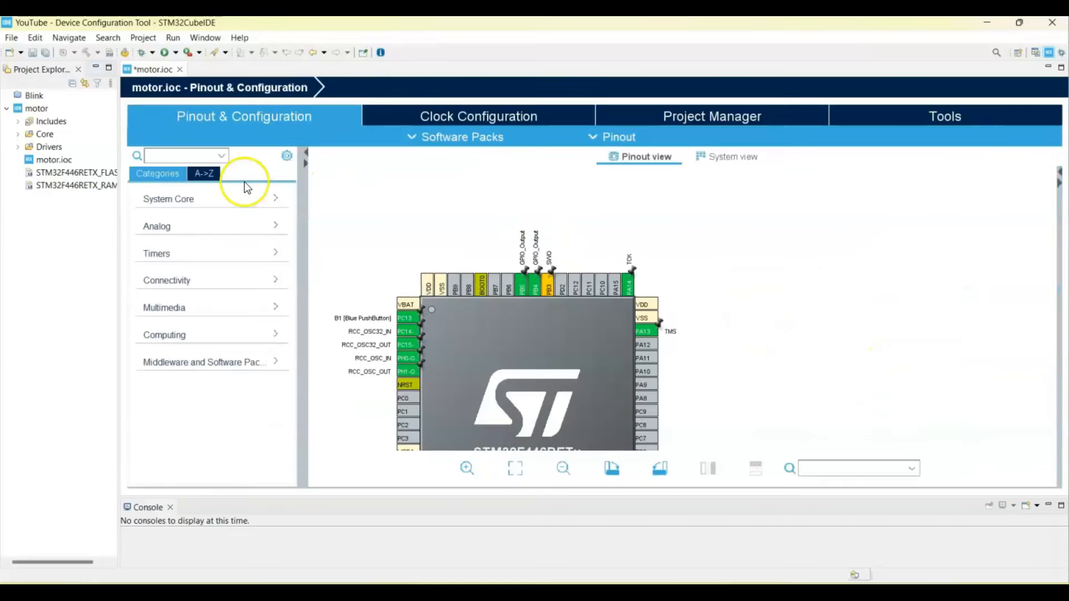
click(156, 254)
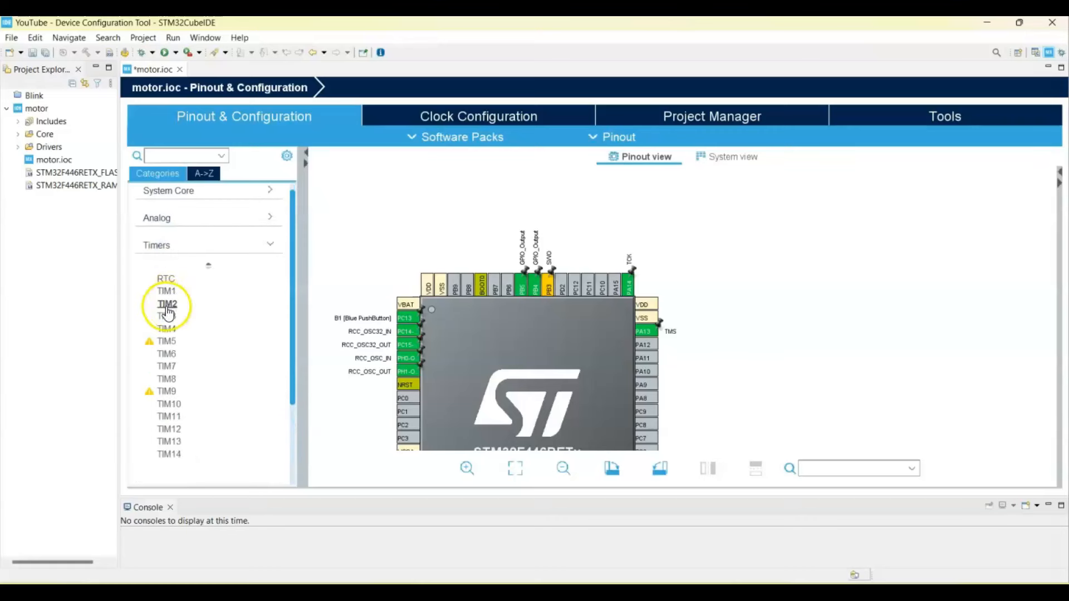
click(166, 303)
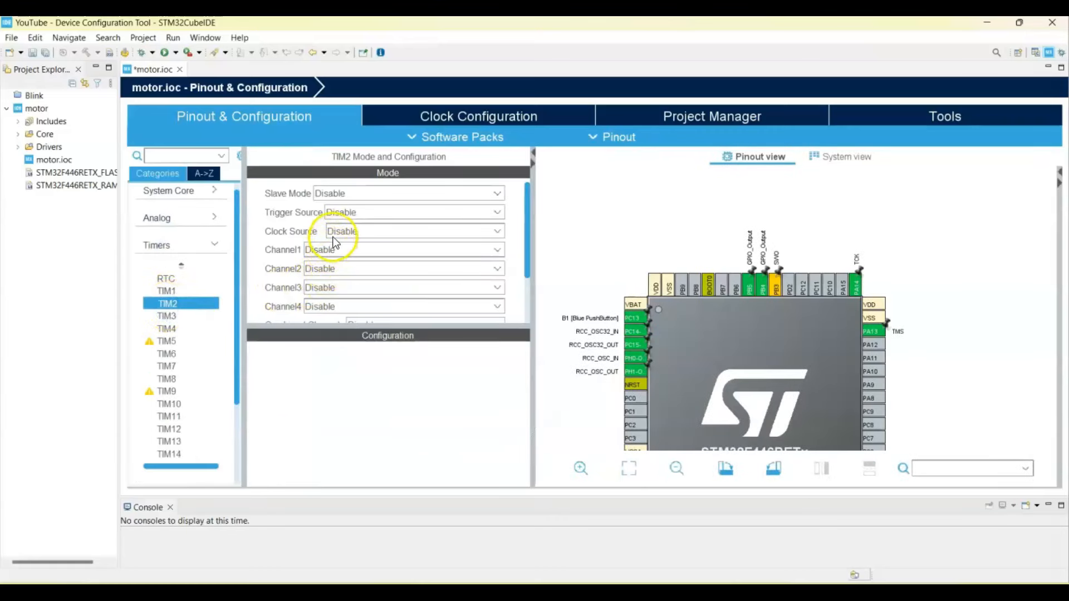
click(415, 231)
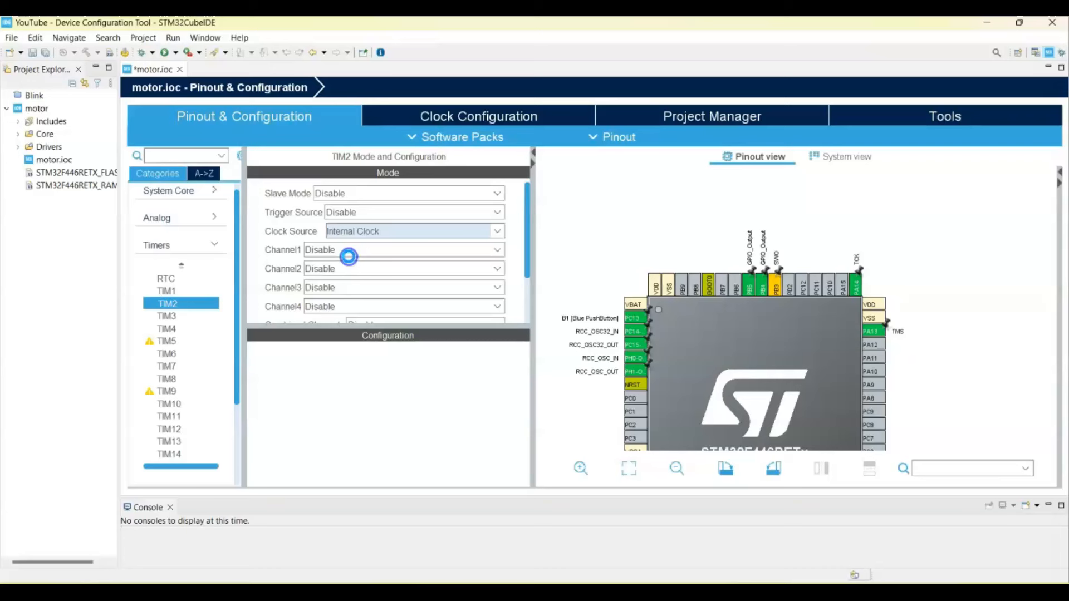
click(404, 288)
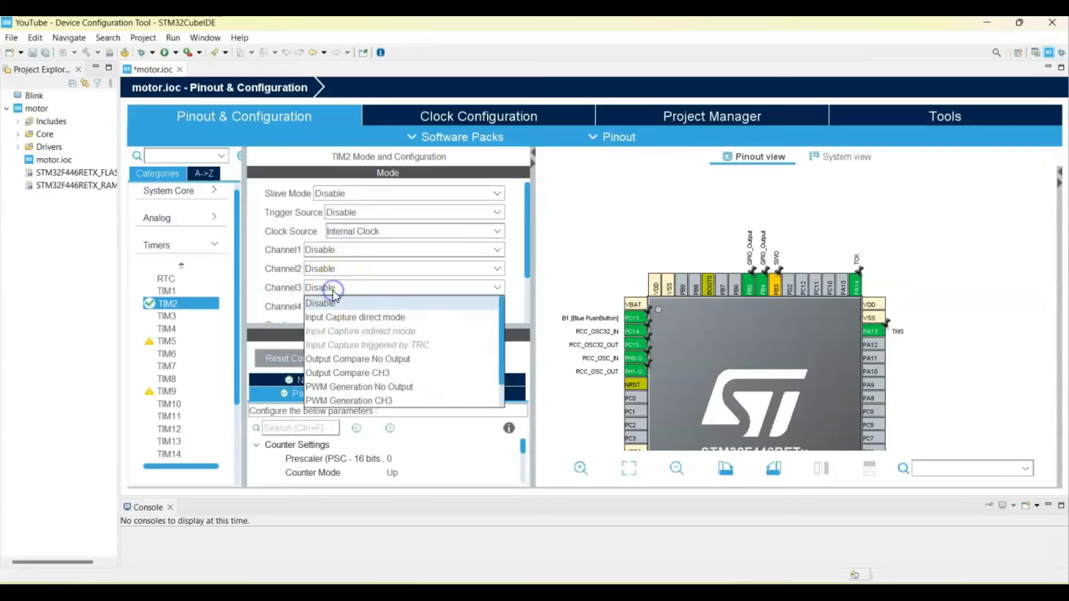
mouse_move(357, 402)
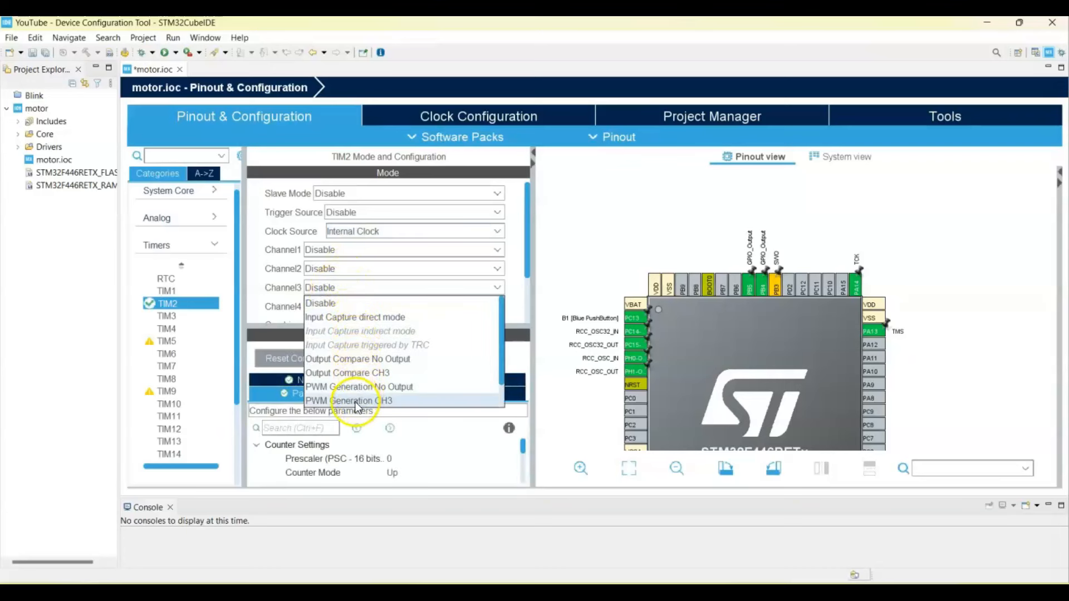
click(348, 401)
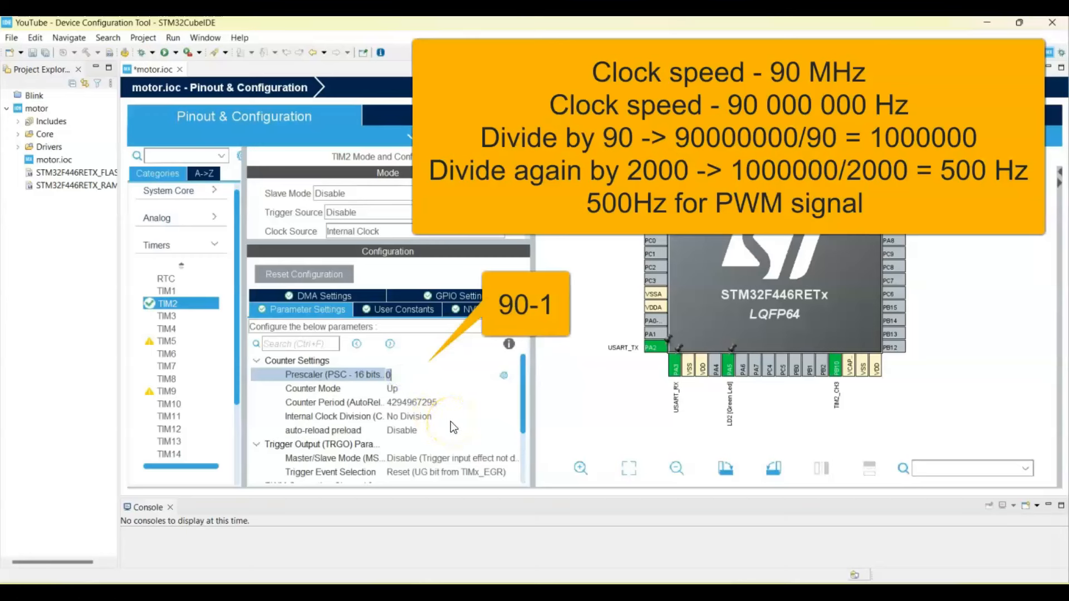
- Set TIM2 prescaler 89 and counter period 1999, then save and generate code
text(89)
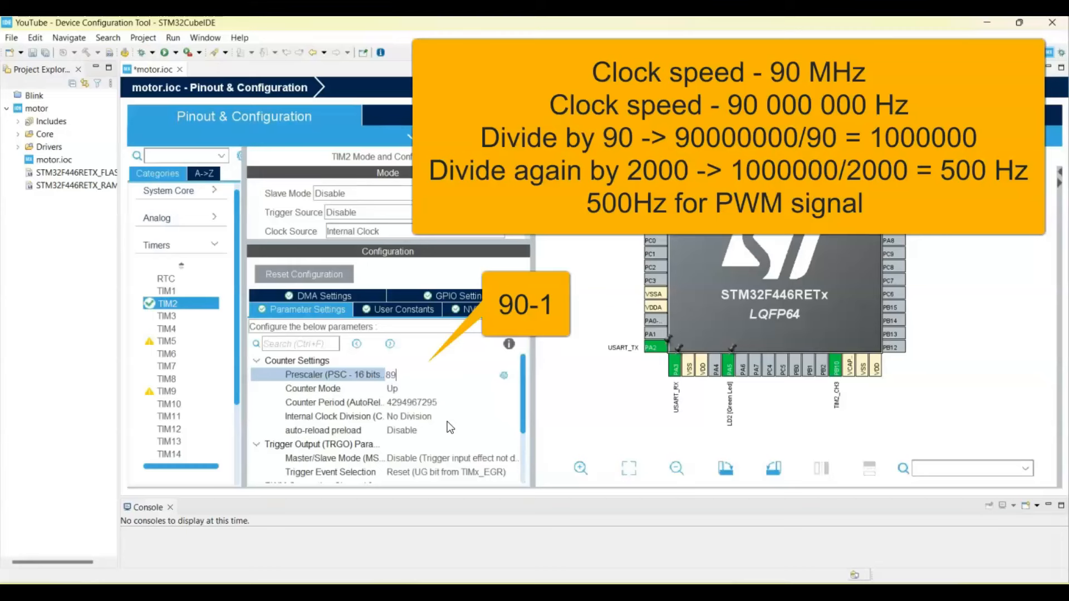
click(435, 402)
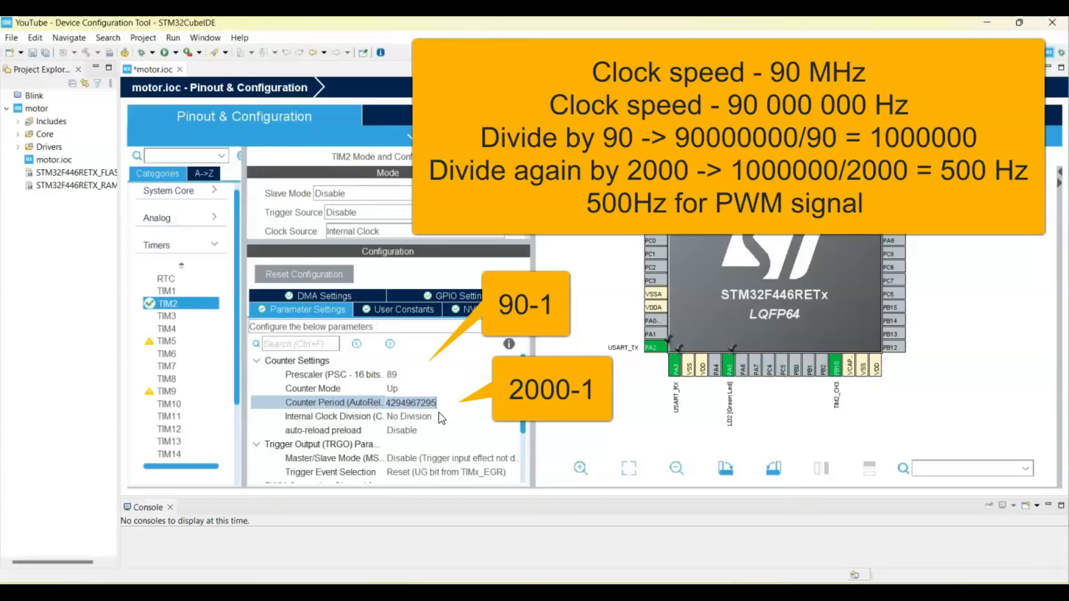
text(1)
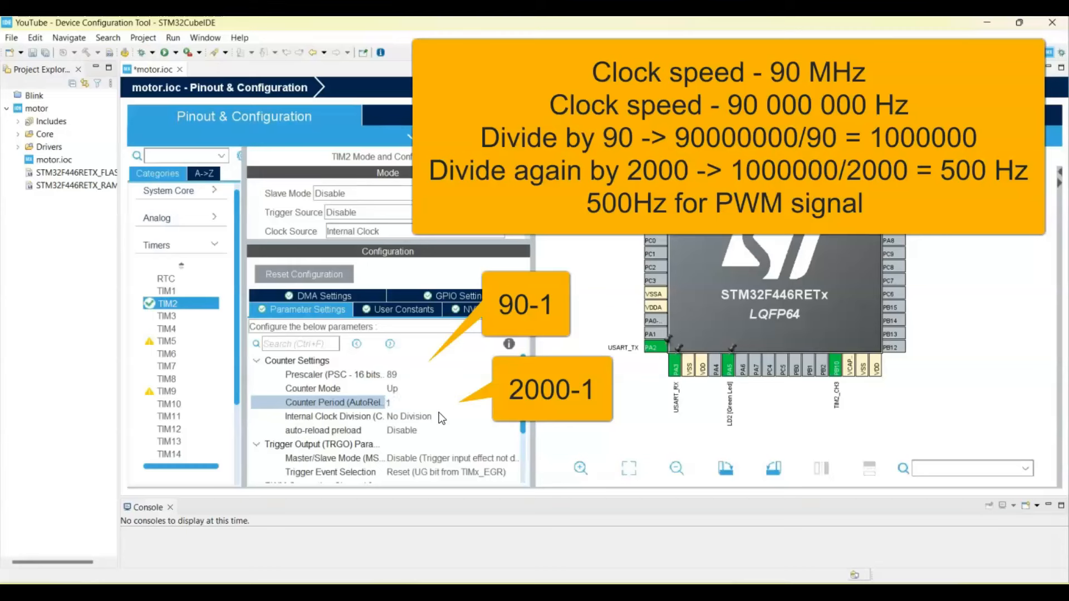
text(1999)
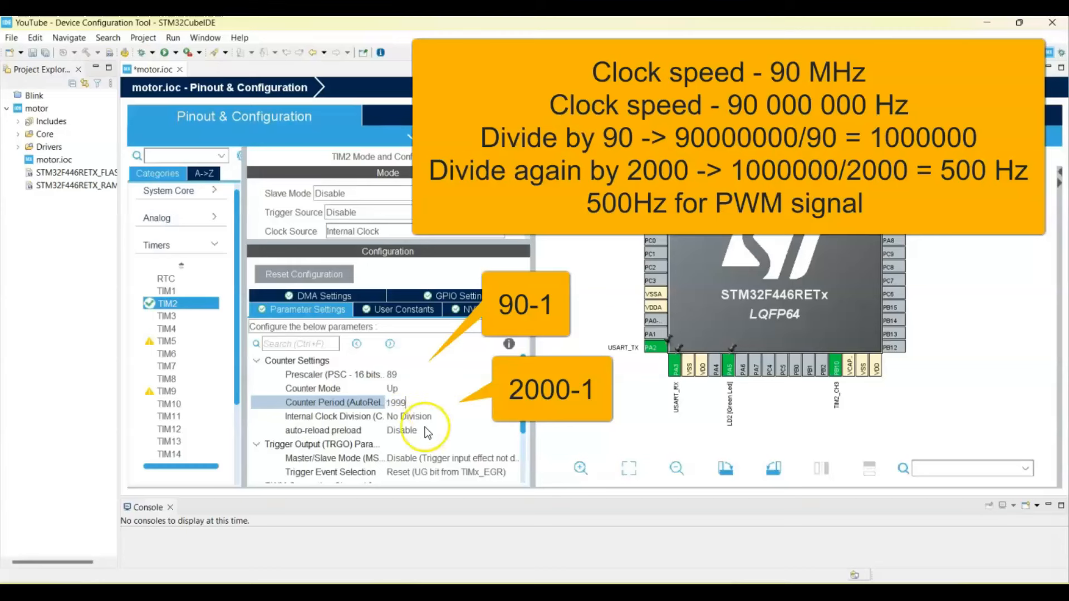
click(402, 430)
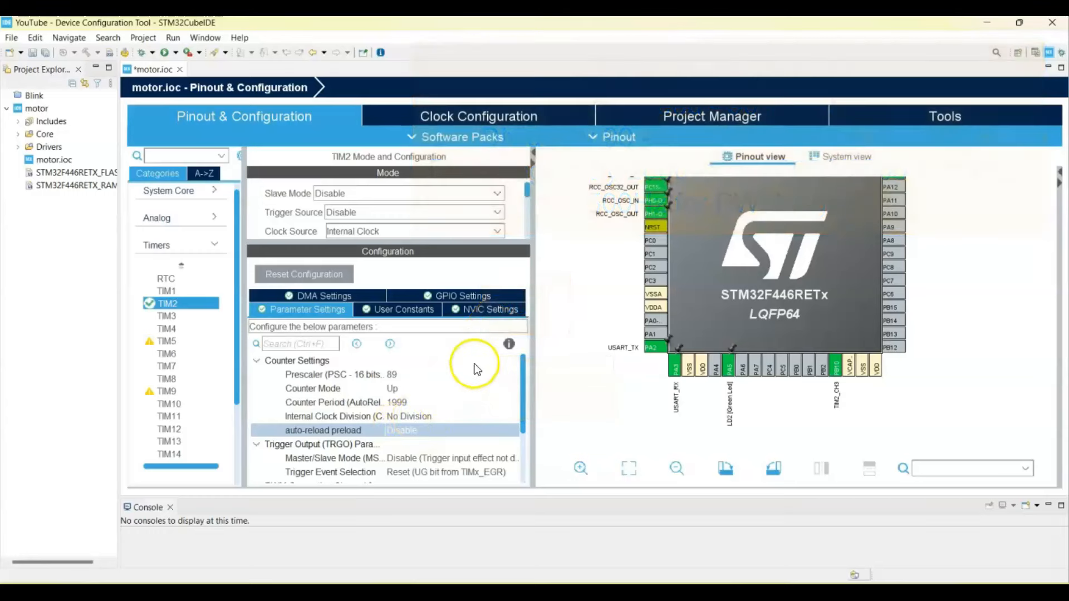
mouse_move(201, 193)
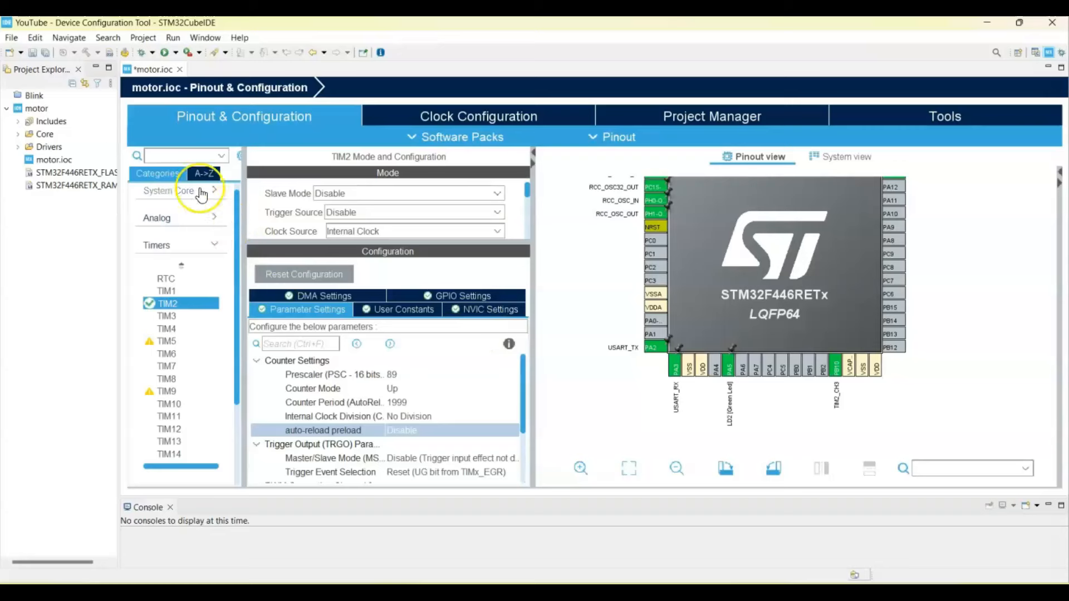
click(45, 51)
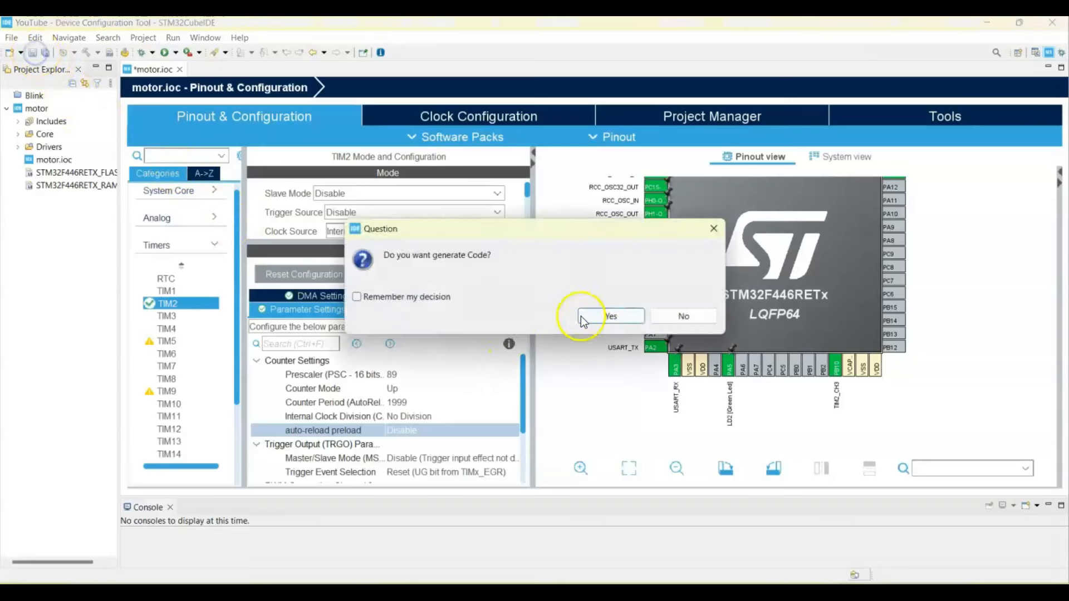
click(611, 316)
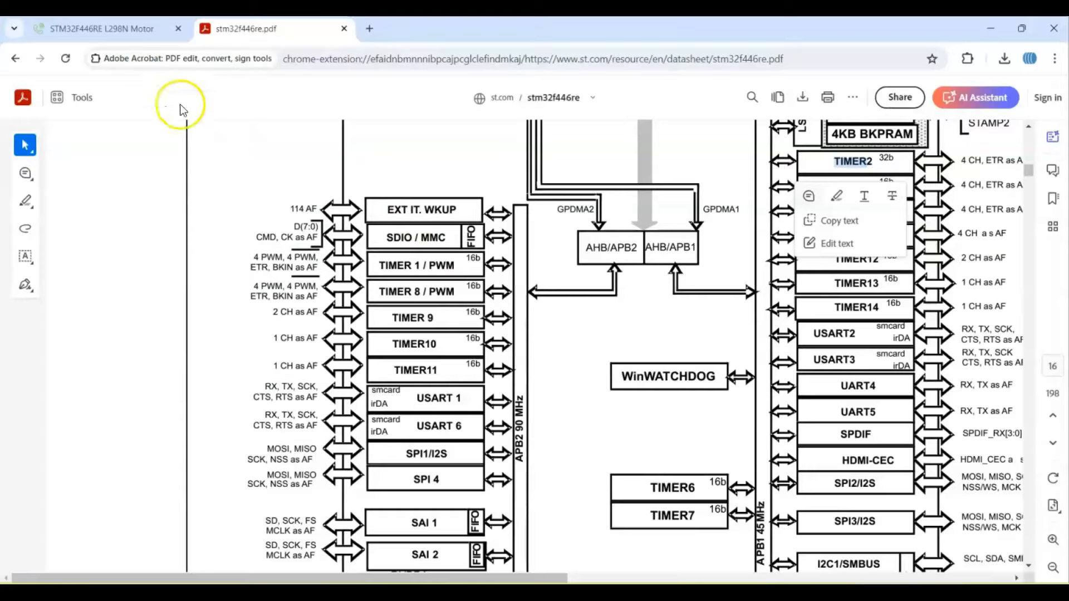
- Scroll the MicroPeta tutorial to its STM32CubeIDE Settings and Additional code sections
click(100, 28)
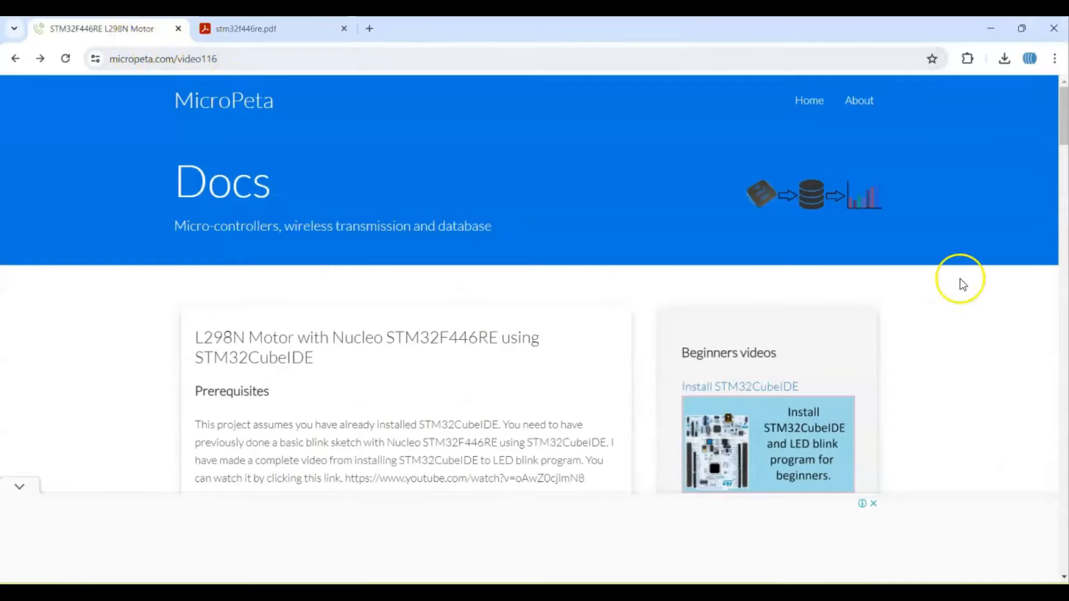
scroll(down, 3)
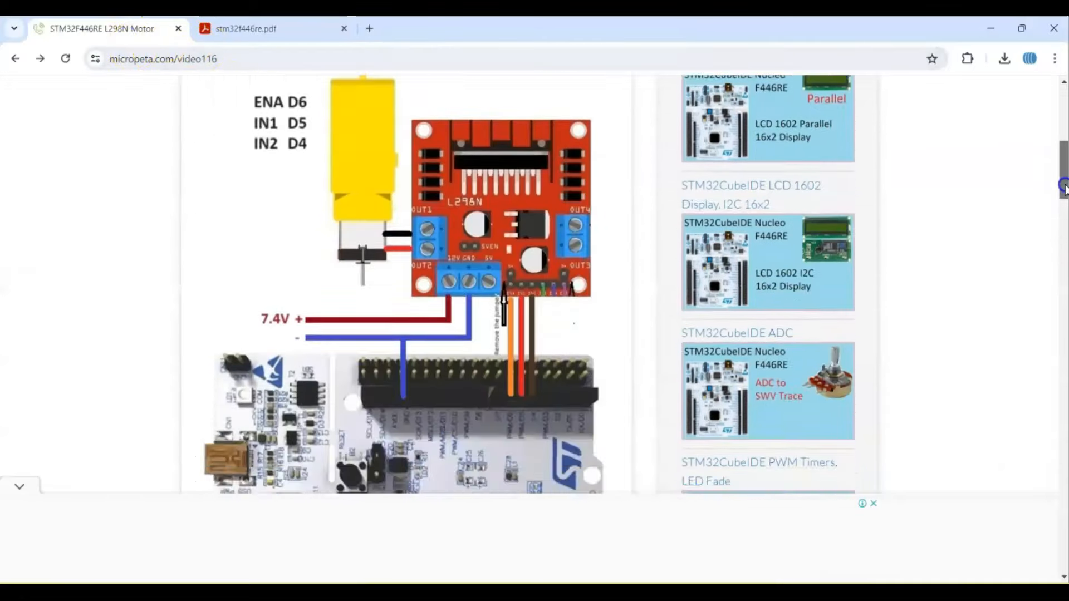
scroll(down, 3)
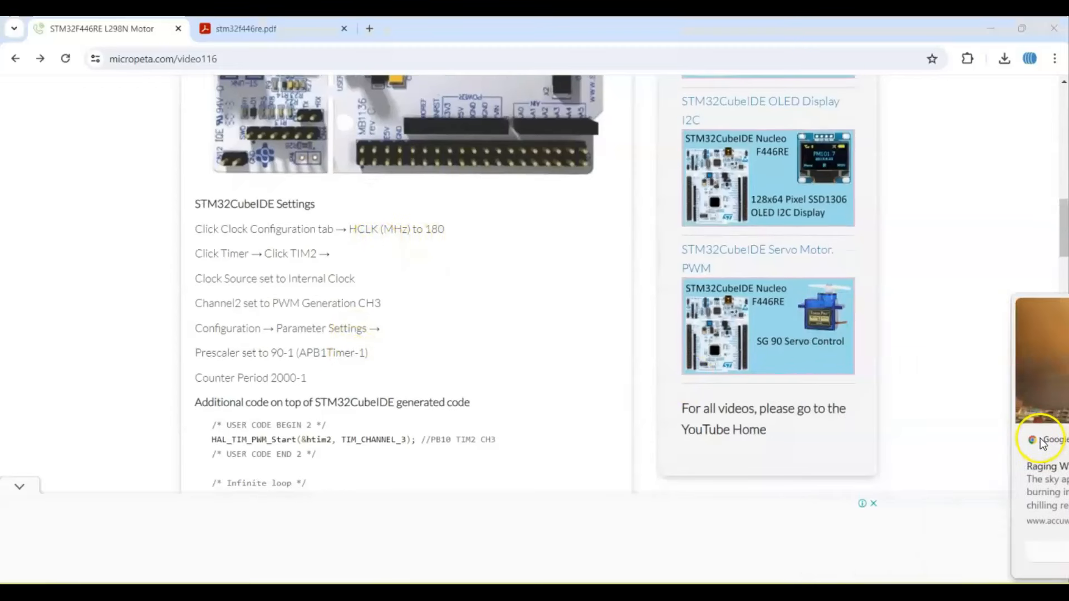
scroll(down, 3)
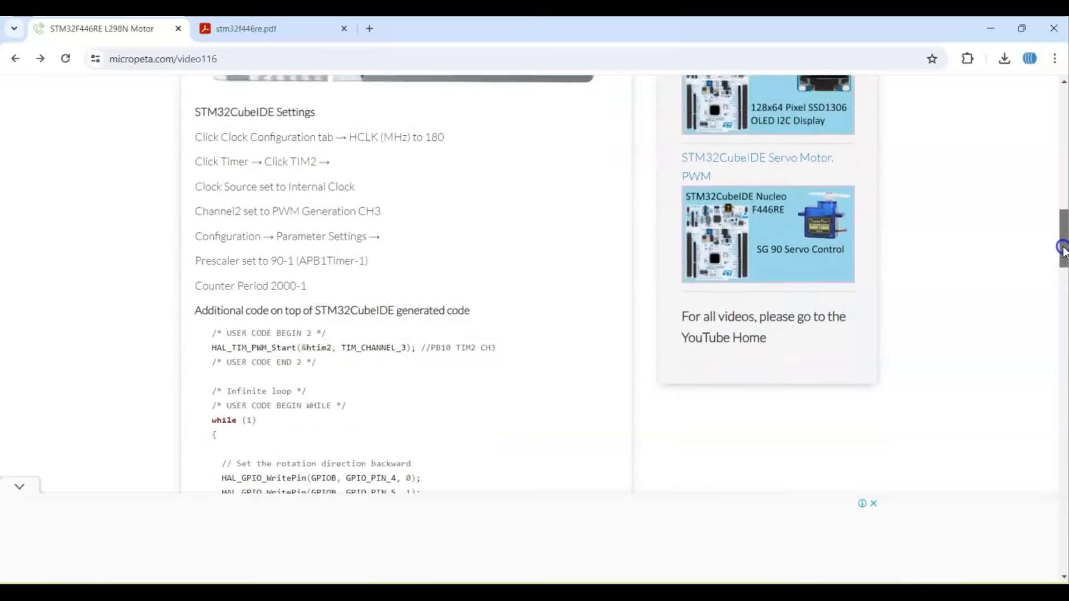
scroll(down, 3)
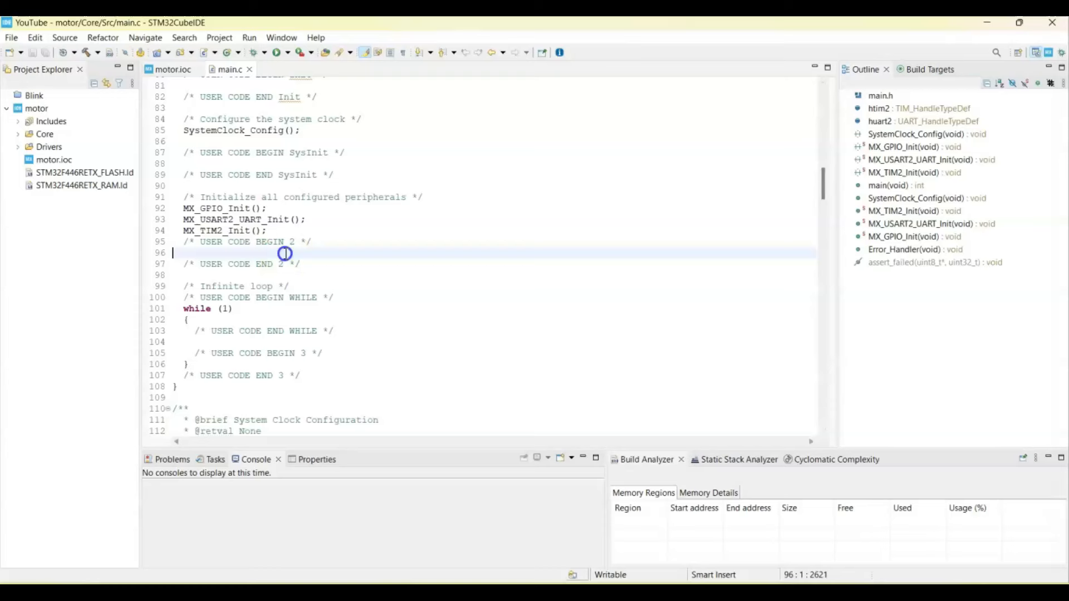
- Add HAL_TIM_PWM_Start(&htim2, TIM_CHANNEL_3) to main.c and place the motor sequence in while(1)
text(HAL_TIM_PWM_Start(&htim2, TIM_CHANNEL_3); //PB10 TIM2 CH3)
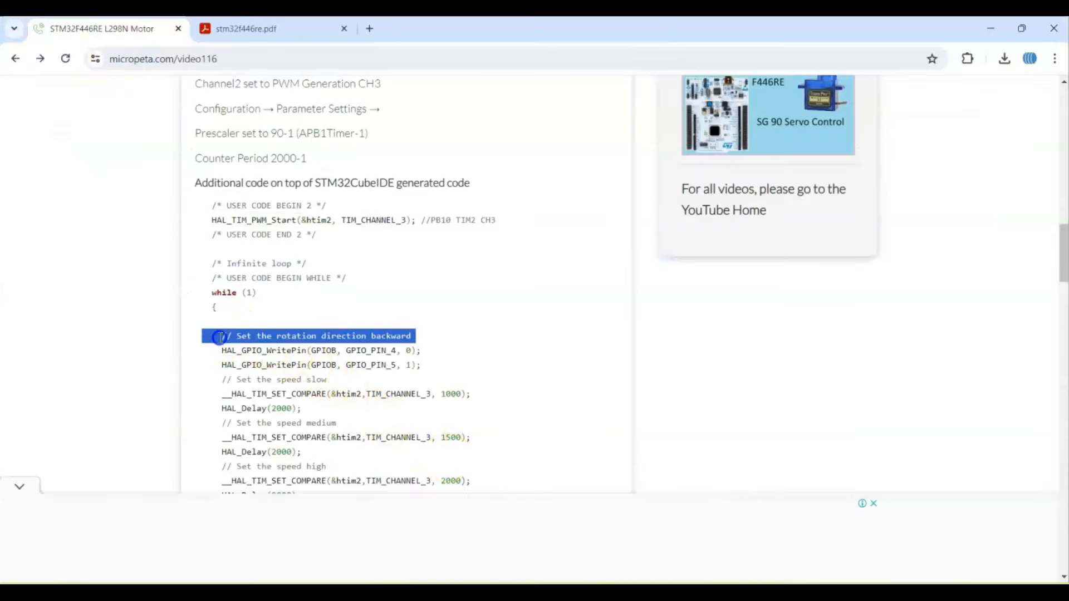
scroll(down, 3)
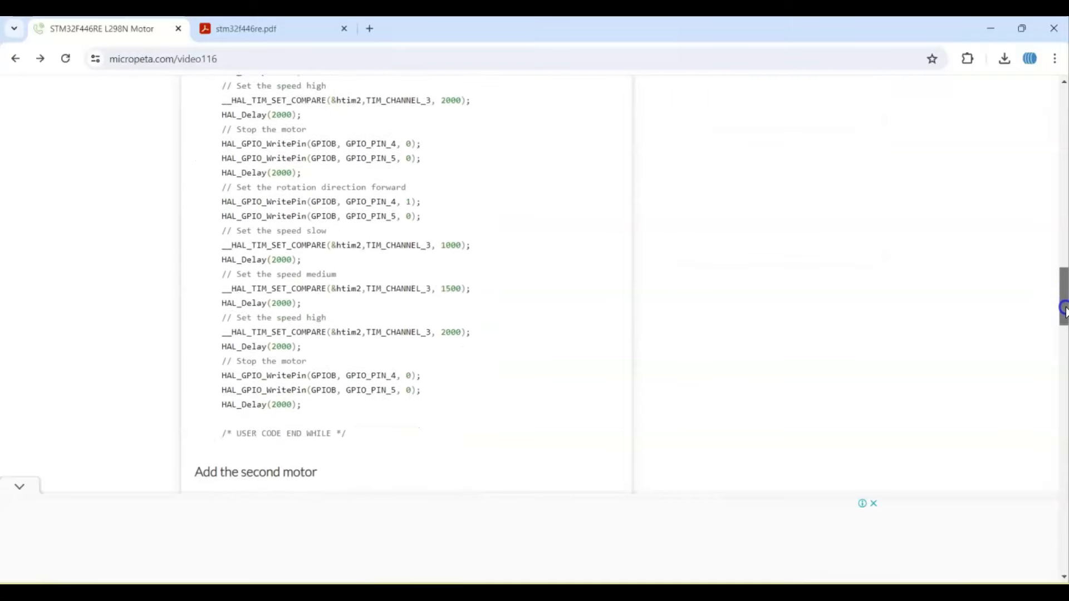
scroll(down, 3)
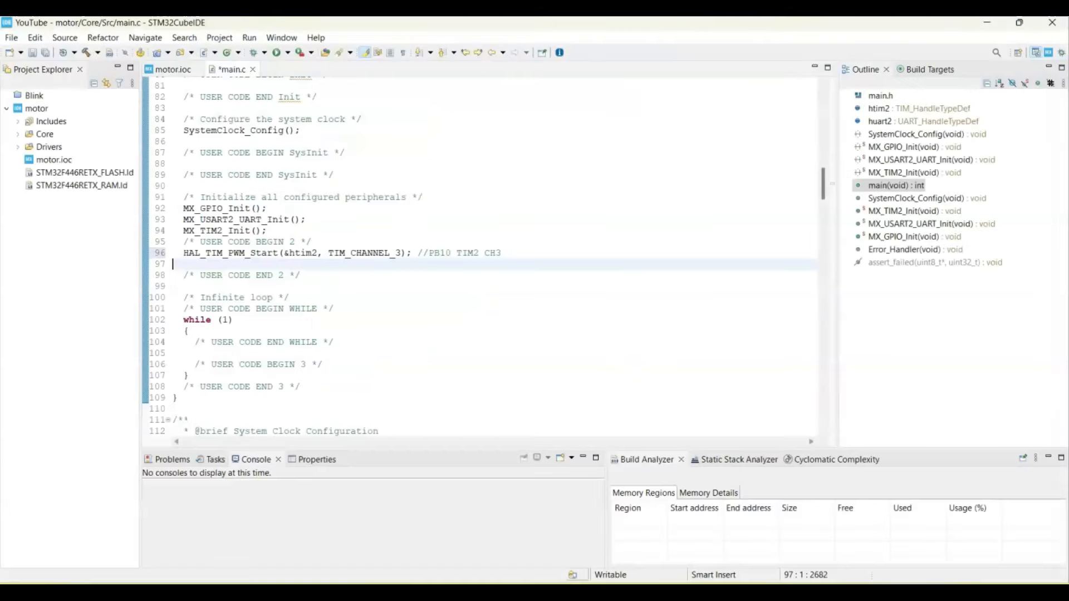
click(287, 337)
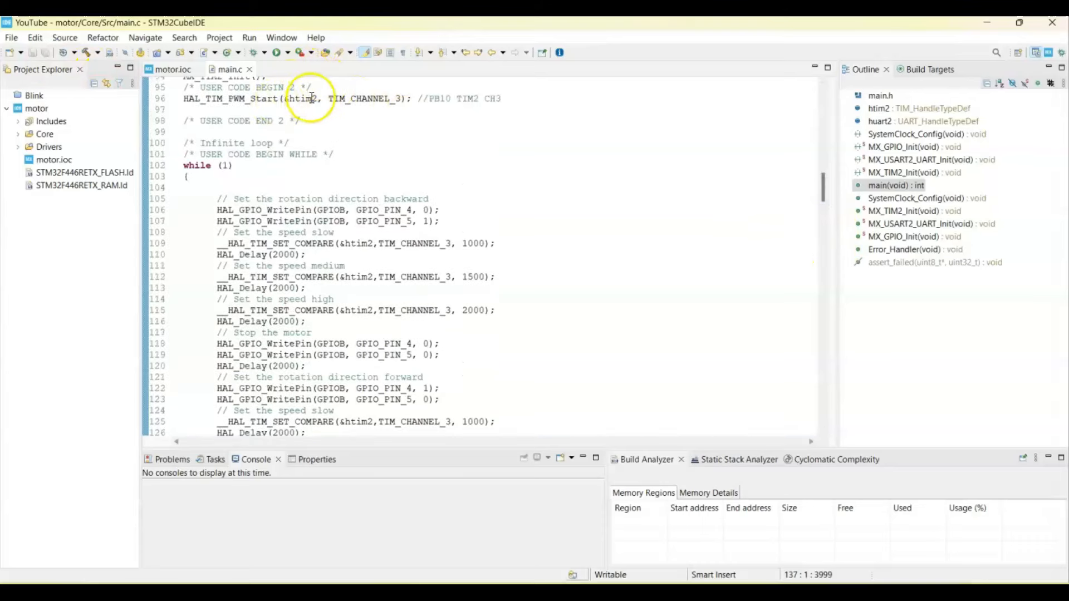
mouse_move(405, 215)
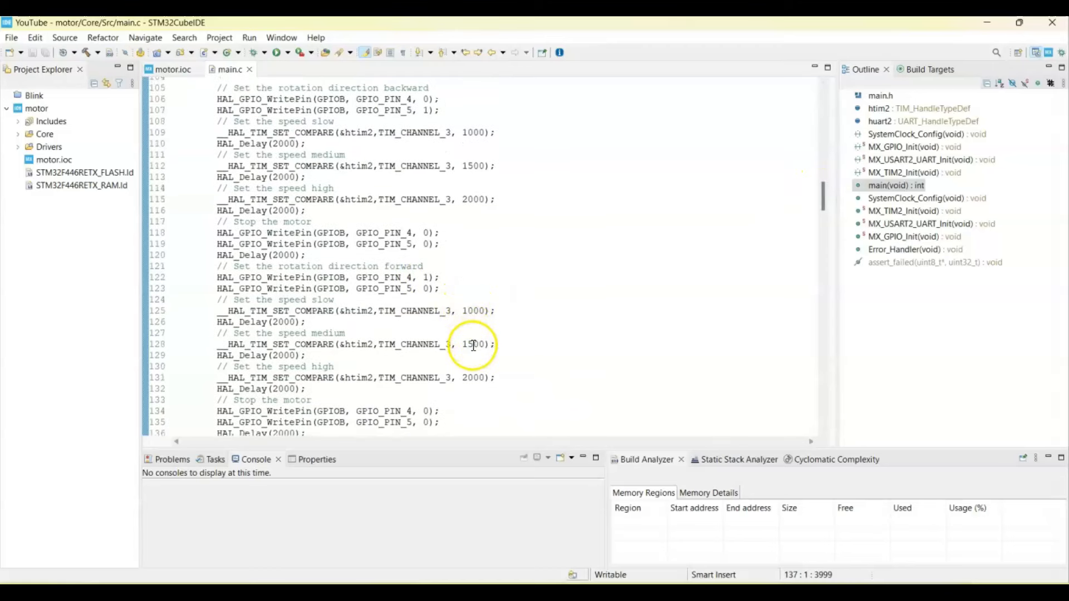
mouse_move(794, 223)
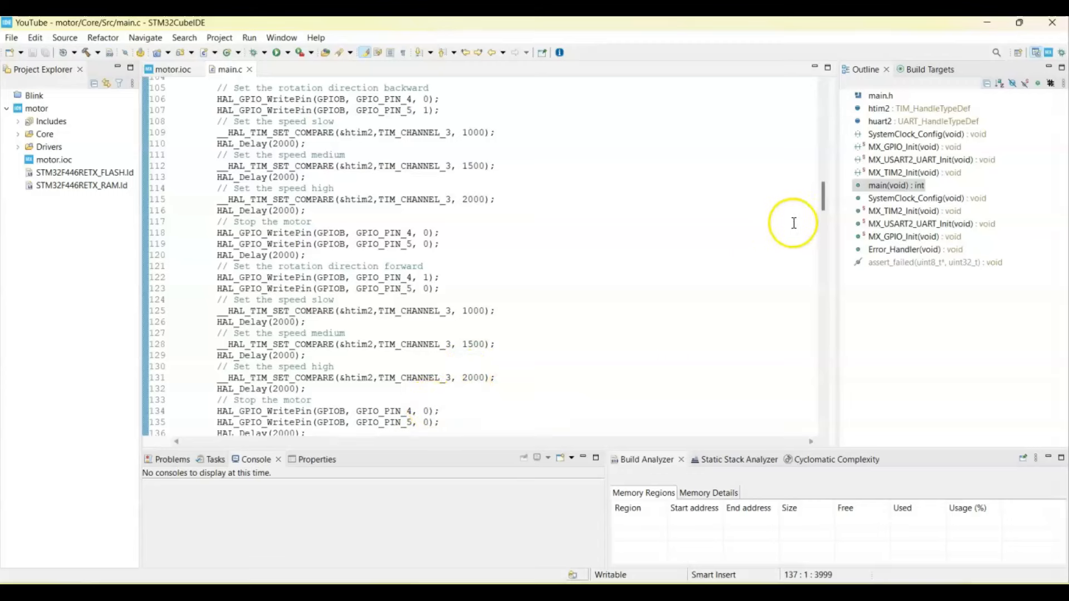
scroll(down, 3)
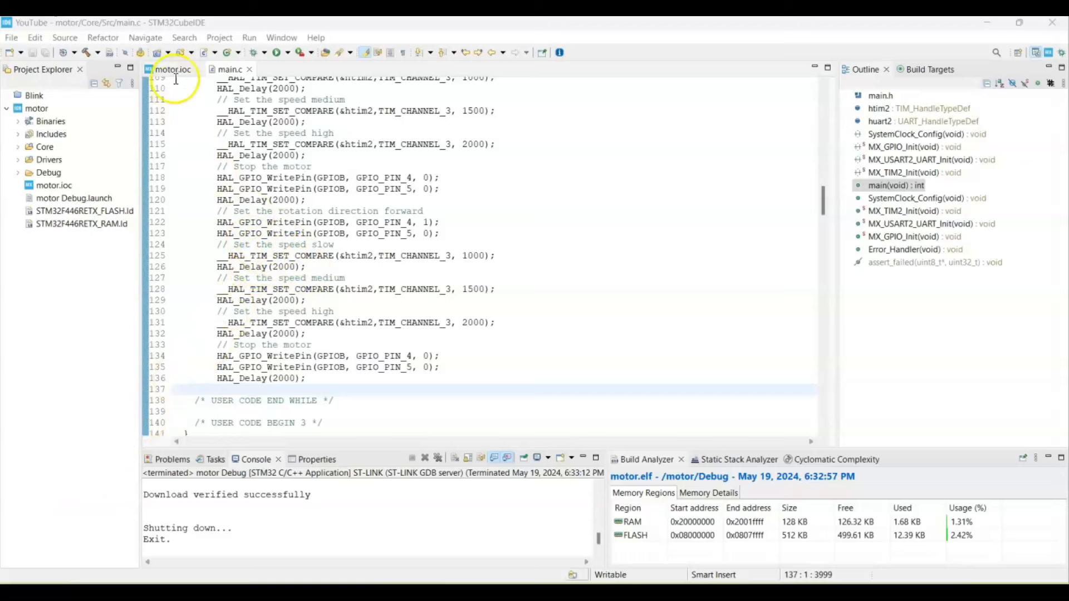
- In motor.ioc, set pins PA4 and PB0 to GPIO_Output
click(174, 69)
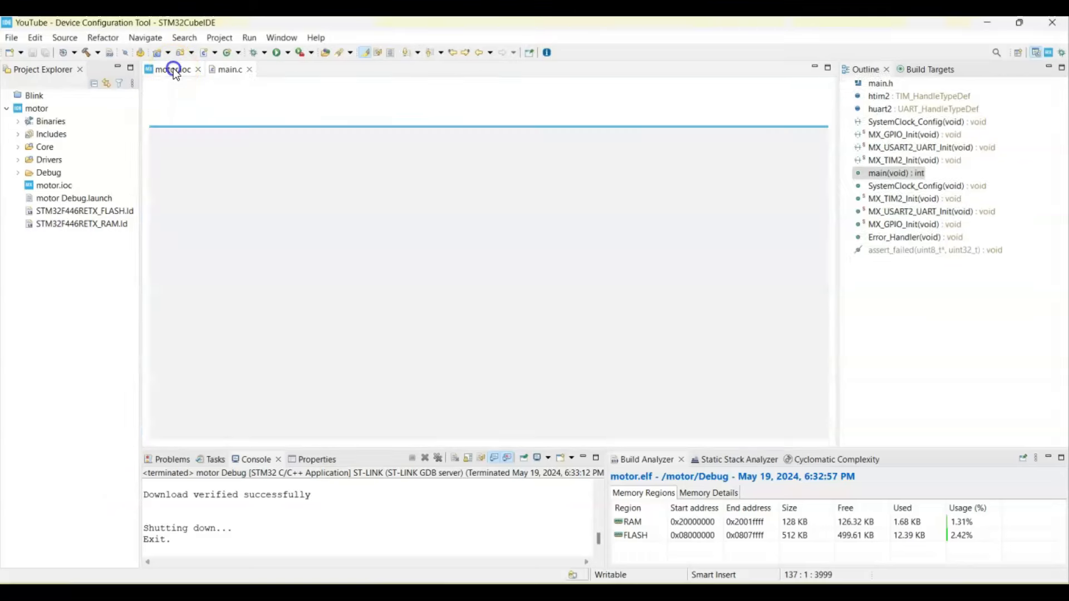
click(172, 69)
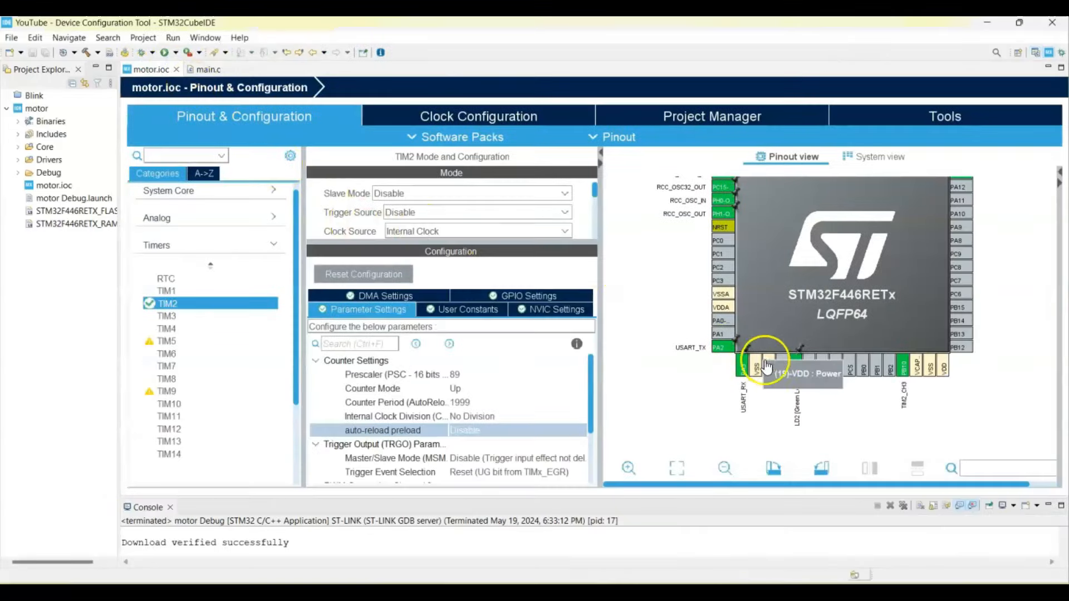
click(797, 372)
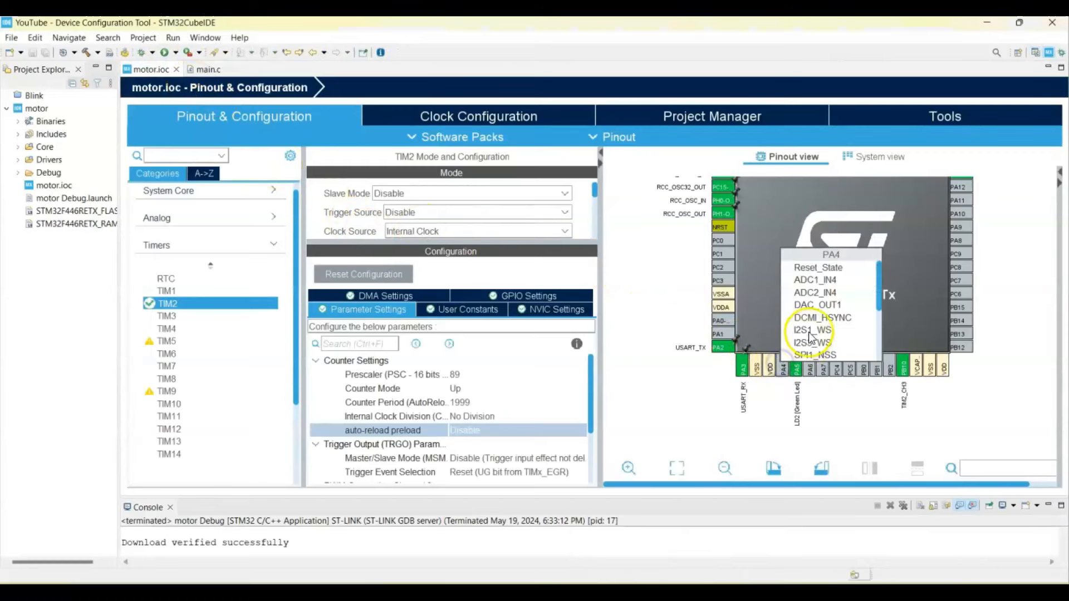
scroll(down, 3)
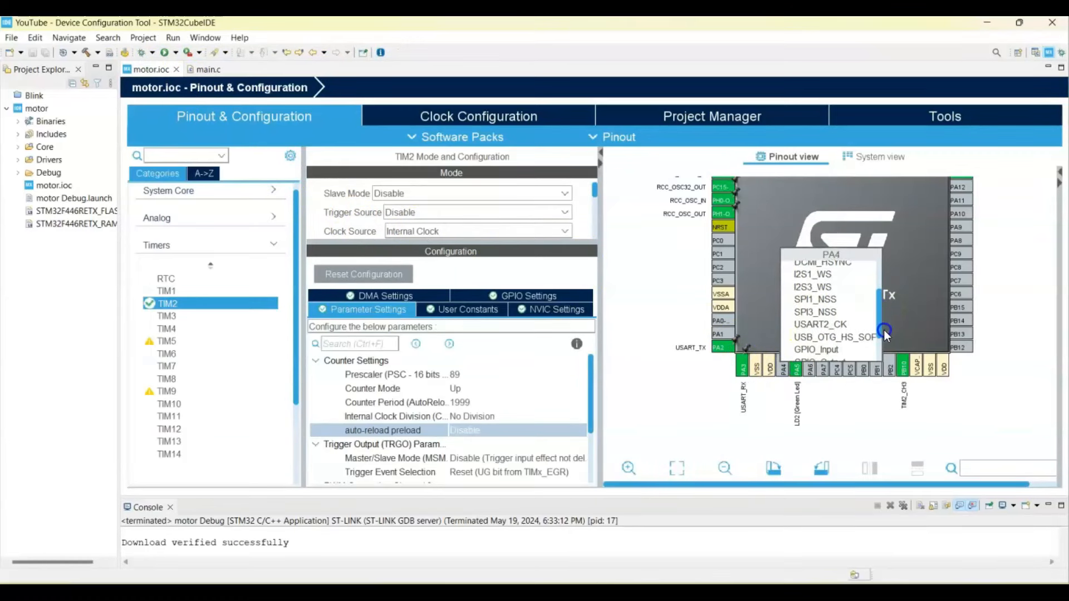
click(816, 350)
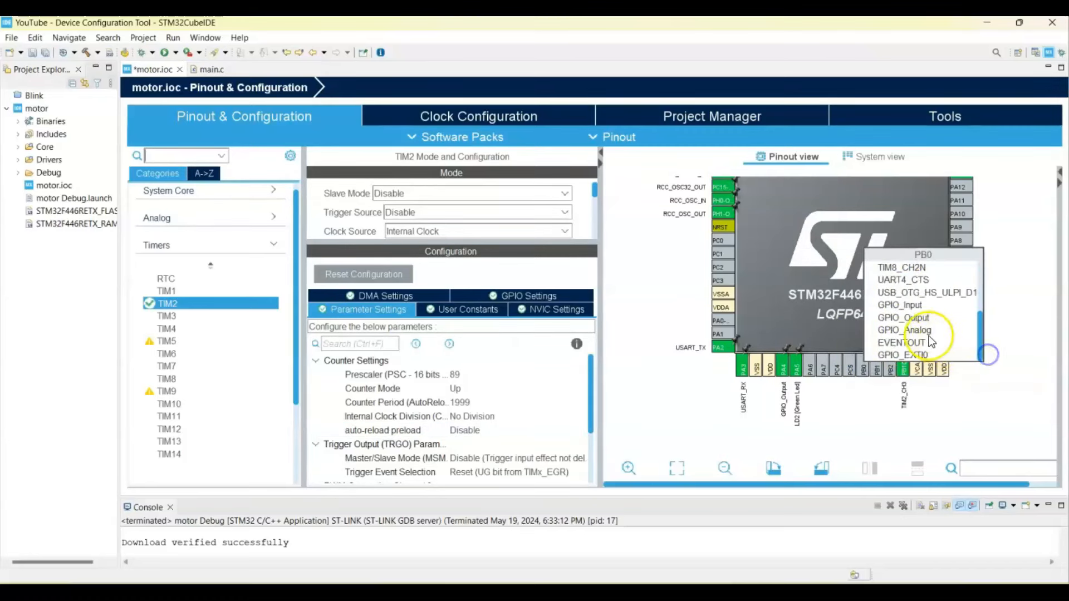
click(896, 317)
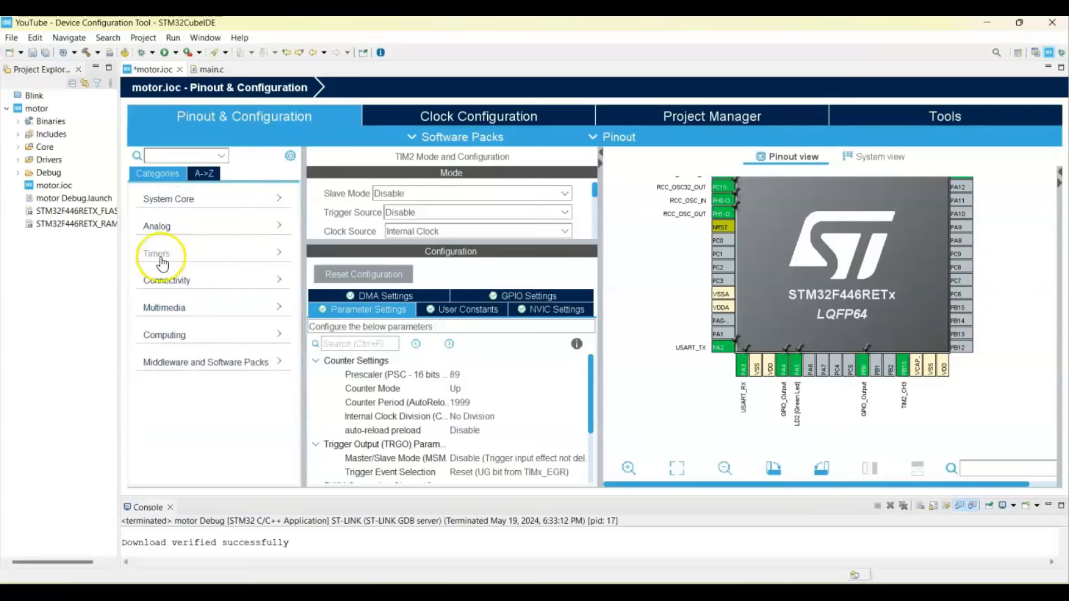
- Set TIM2 Channel2 to PWM Generation CH2 and regenerate the code
click(161, 253)
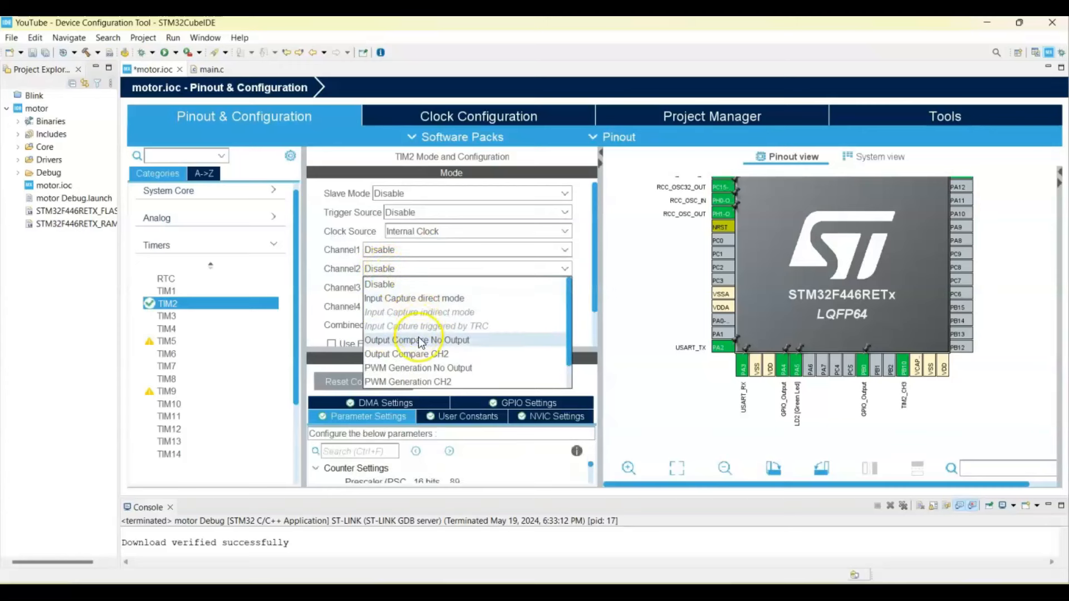
click(408, 381)
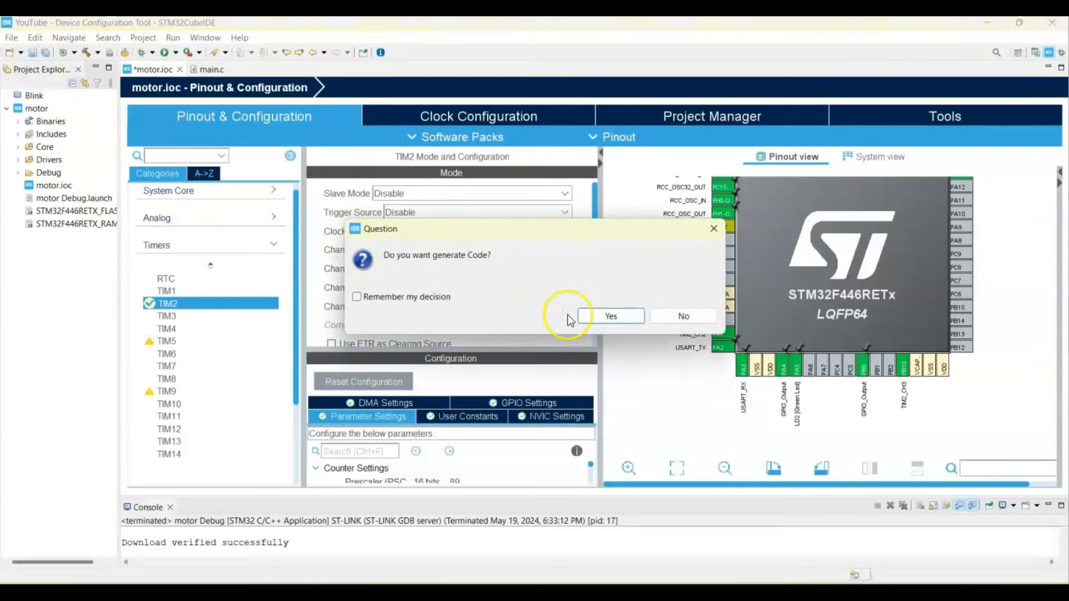
click(611, 316)
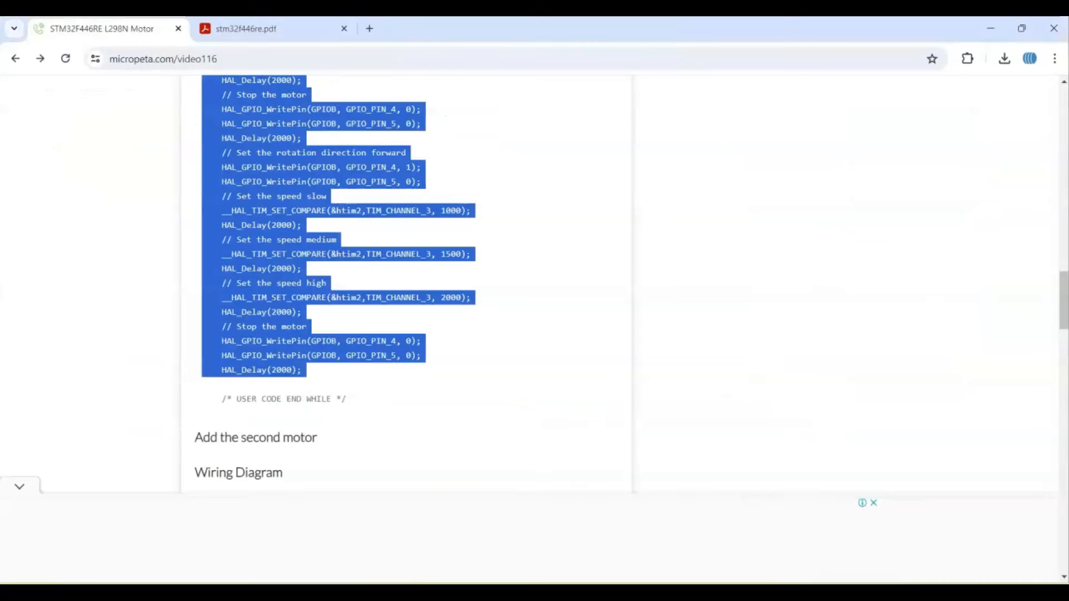
- Scroll the MicroPeta page to the channel 2 PWM start line and second-motor loop code
scroll(down, 3)
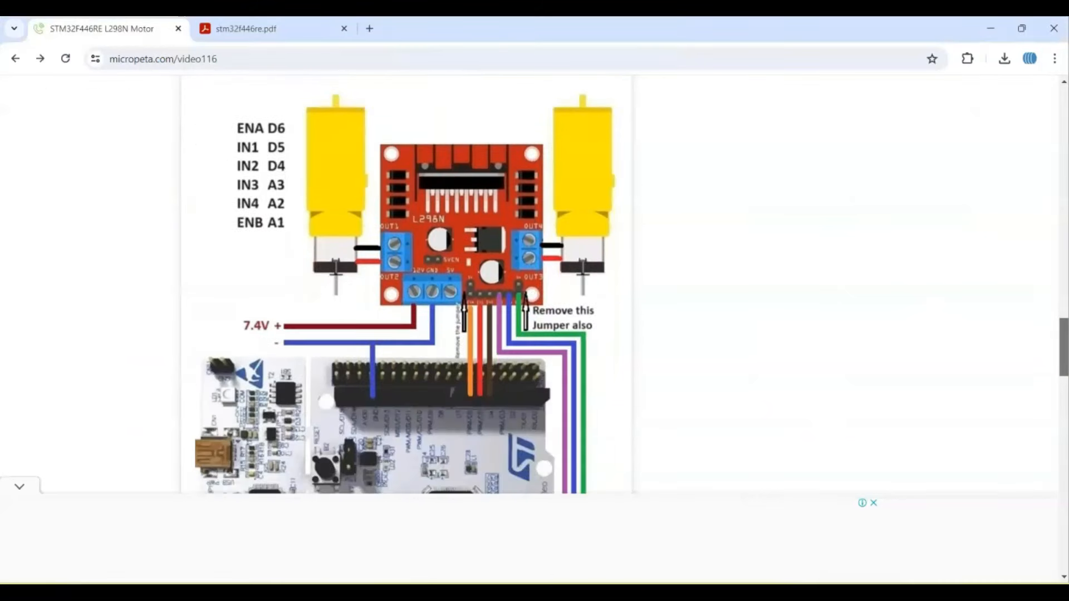
scroll(down, 3)
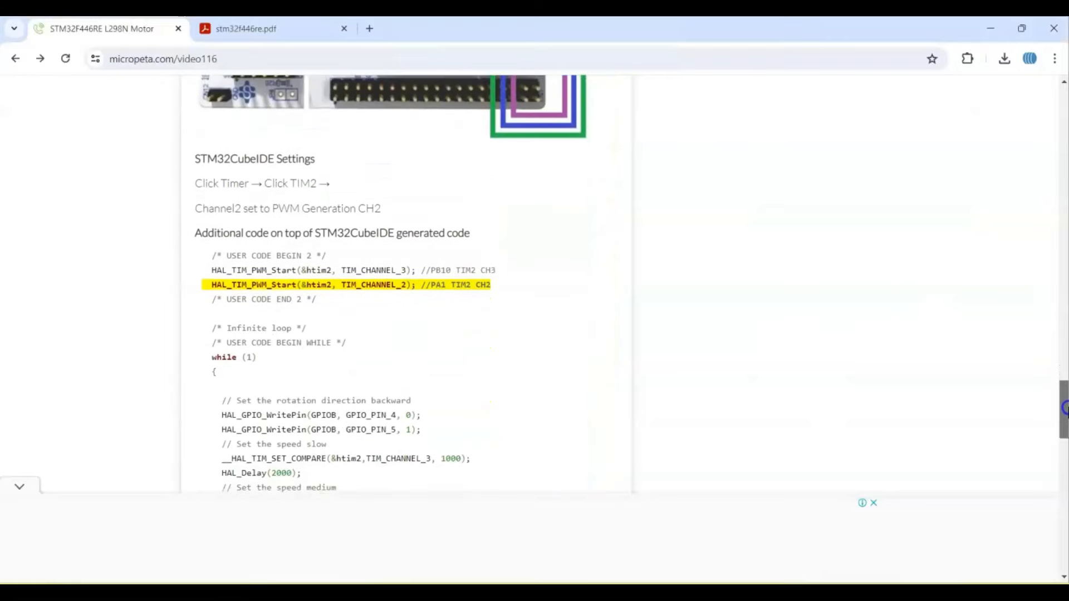
scroll(down, 3)
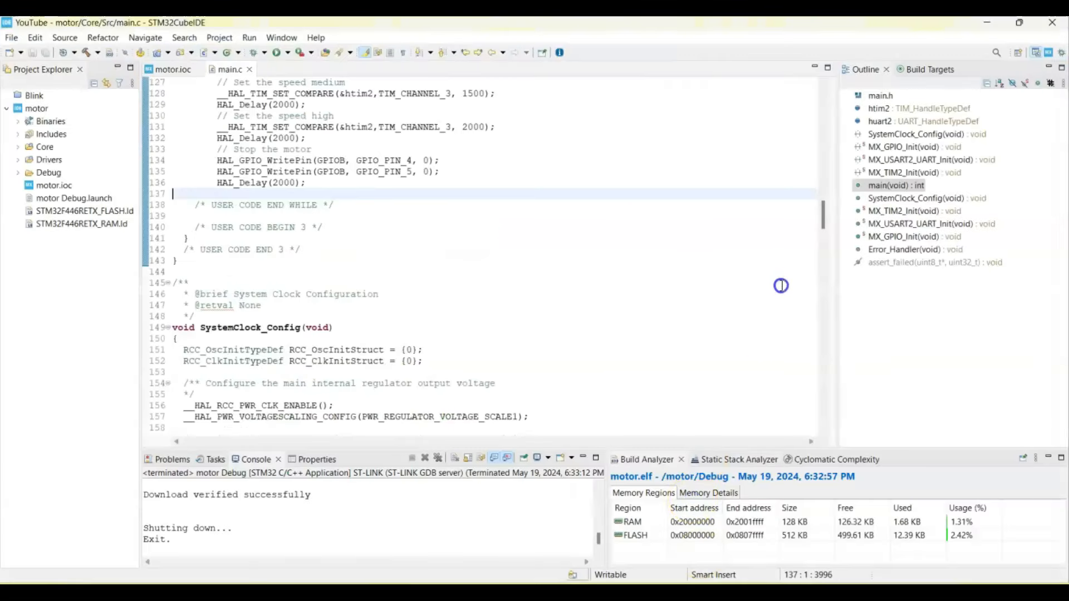
scroll(up, 3)
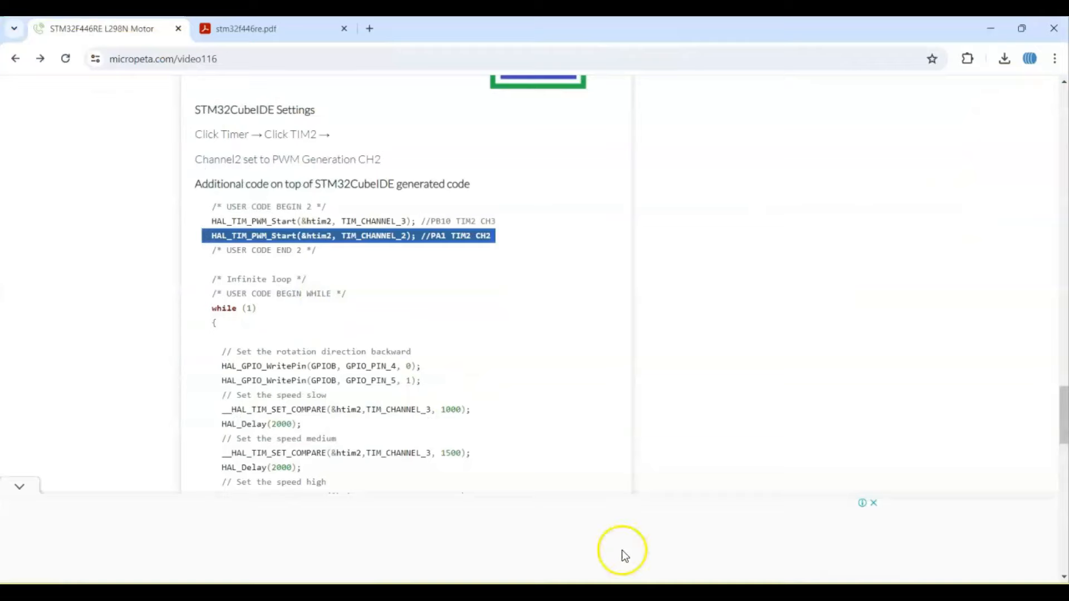
scroll(down, 3)
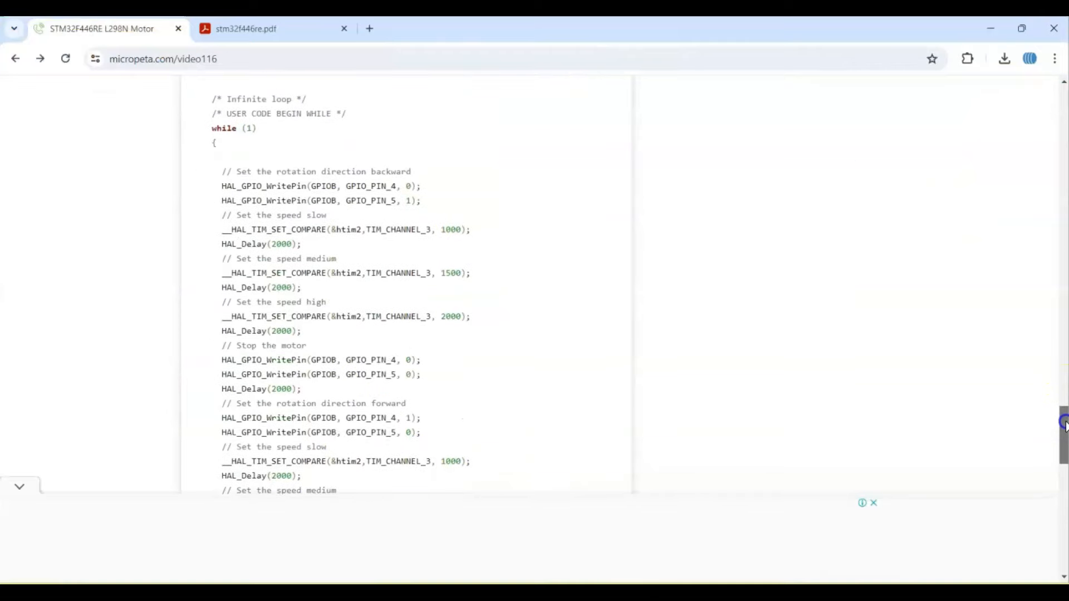
scroll(down, 3)
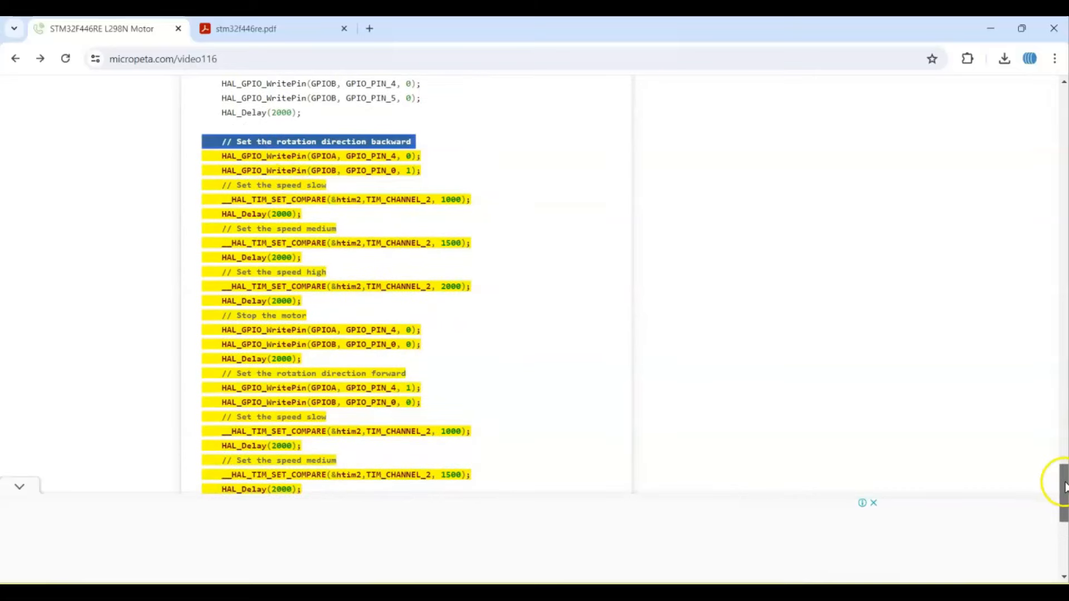
scroll(down, 3)
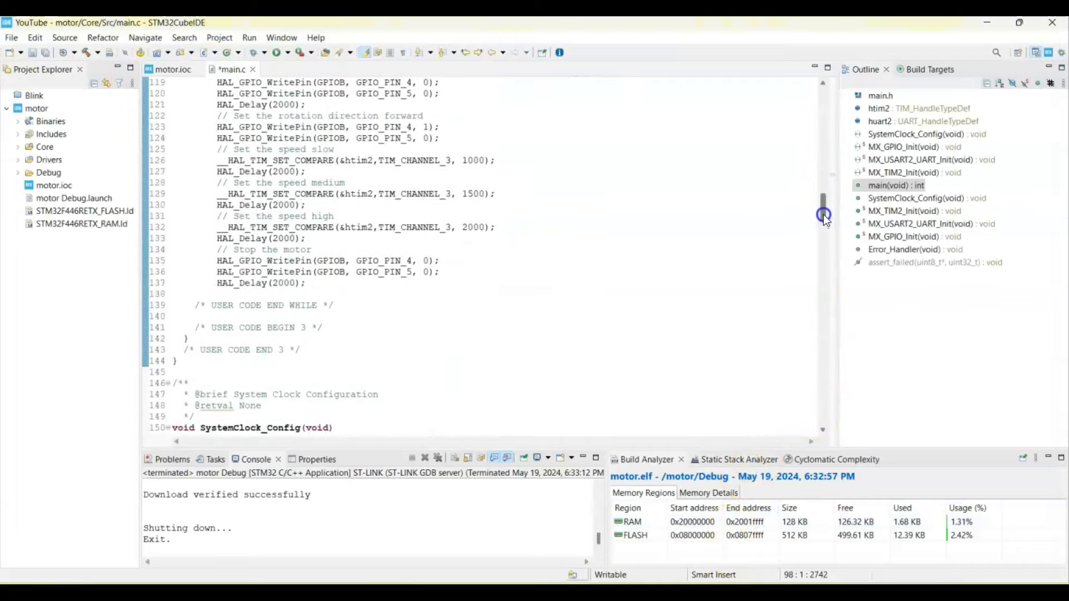
- Paste the second motor's code before USER CODE END WHILE, then build and flash with Run
click(300, 294)
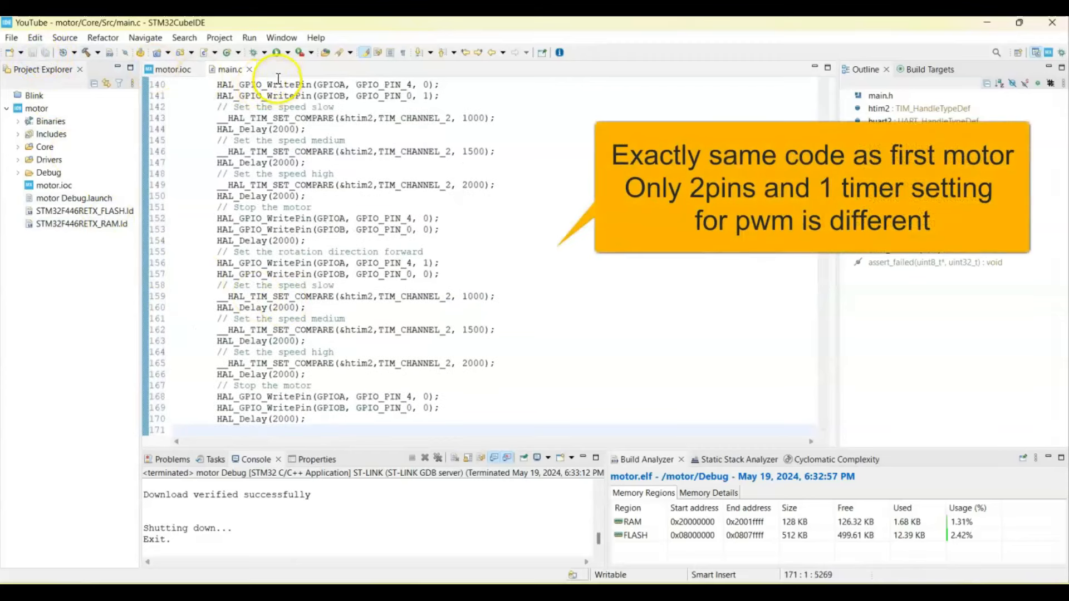
click(277, 52)
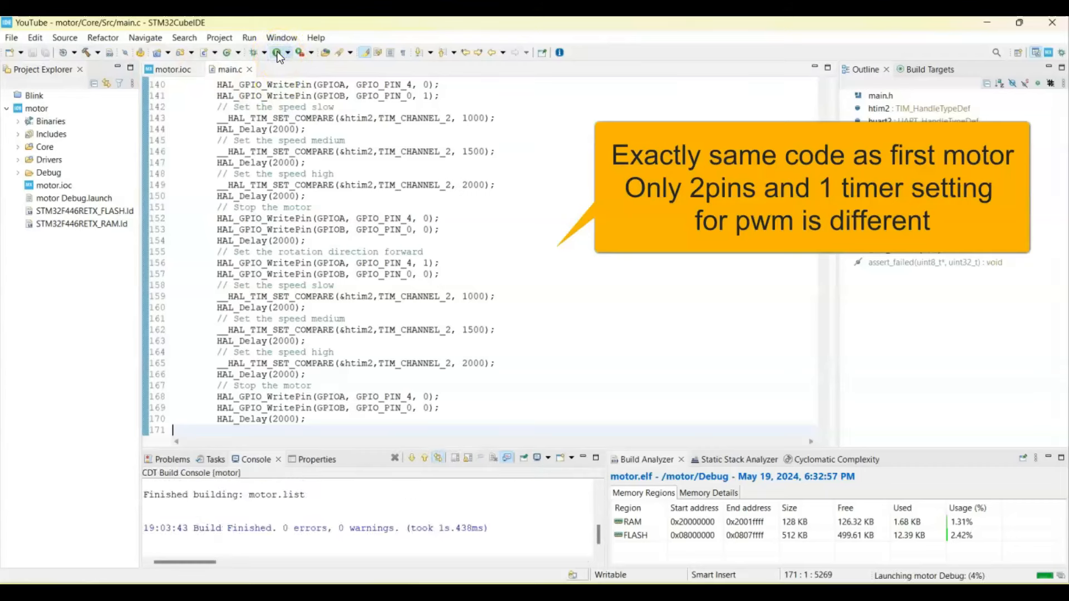